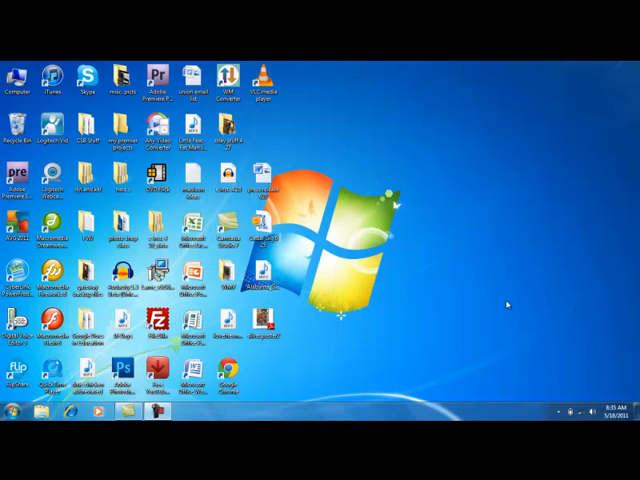
mouse_move(330, 345)
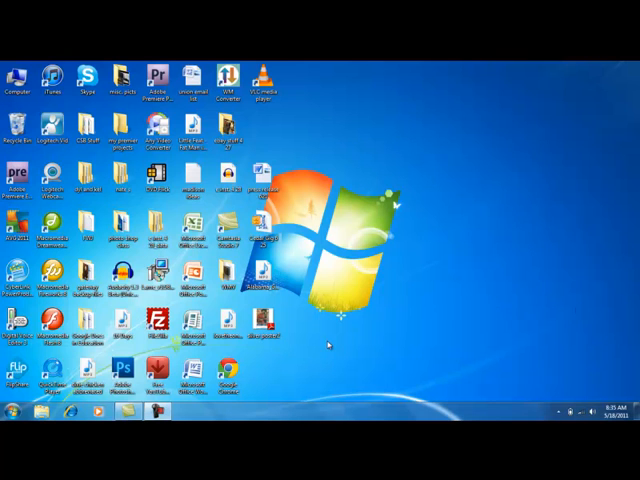
Create an 'example web site' folder in Documents, open it, and start Word.
left_click(20, 463)
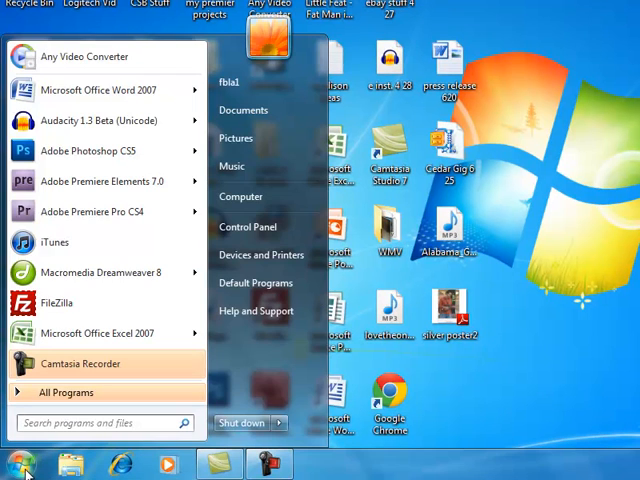
mouse_move(108, 296)
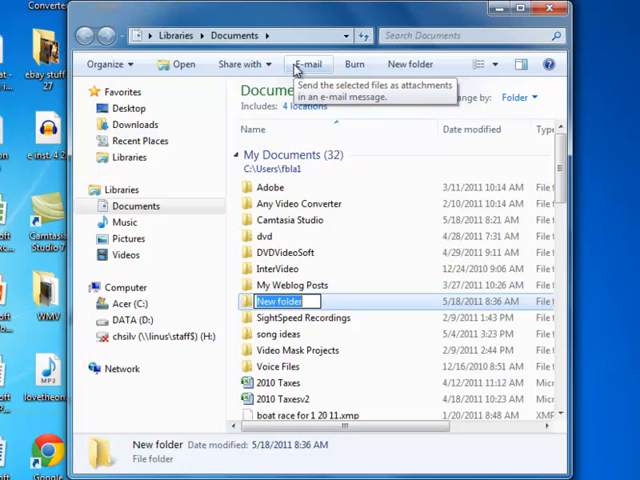
type("example web site")
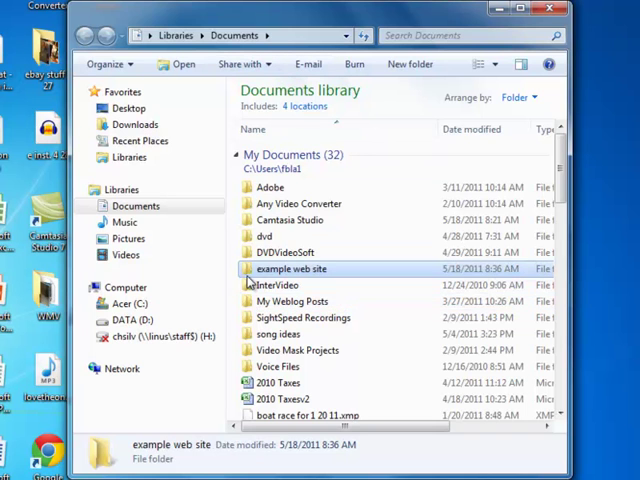
double_click(291, 268)
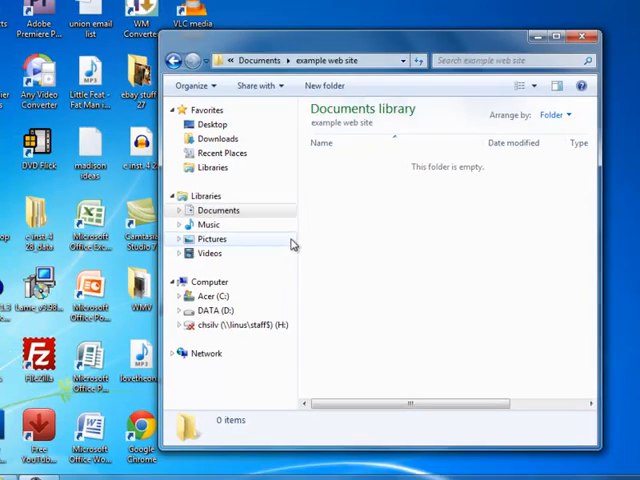
left_click(12, 467)
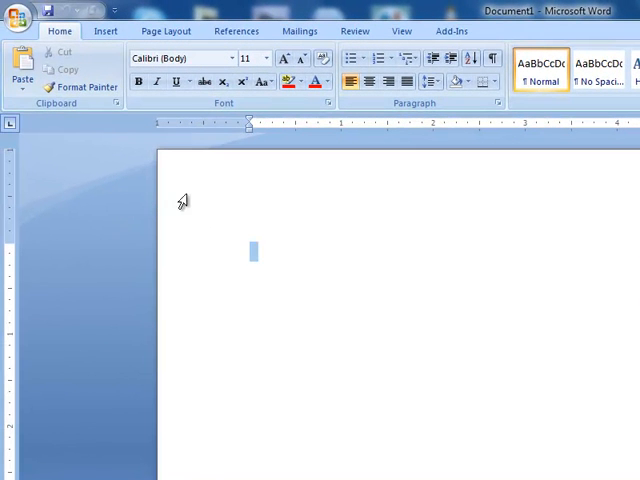
mouse_move(135, 212)
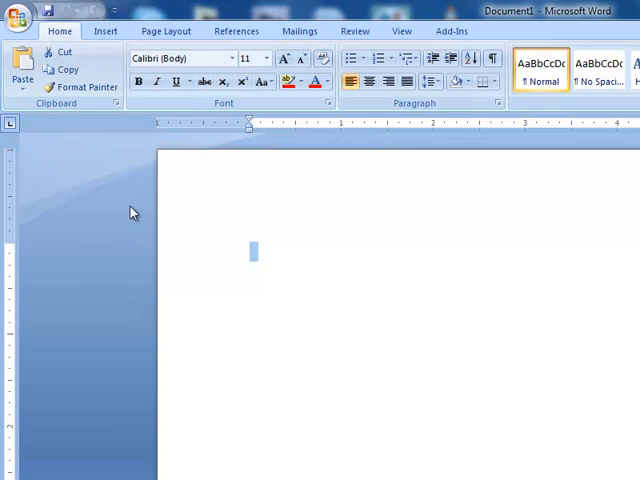
mouse_move(115, 206)
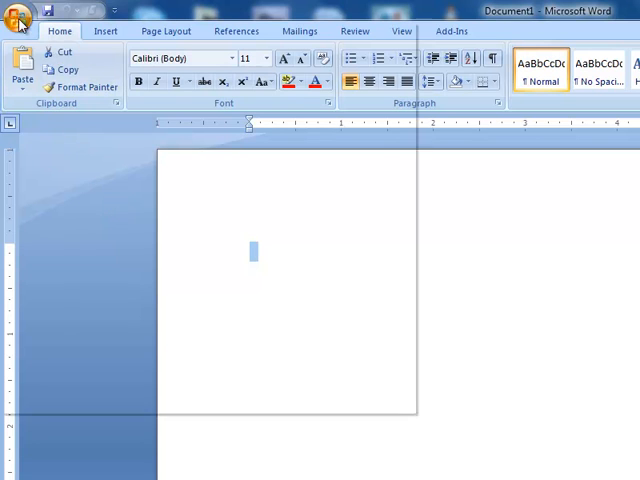
Save the blank document as a Web Page named 'index' in 'example web site'.
left_click(18, 17)
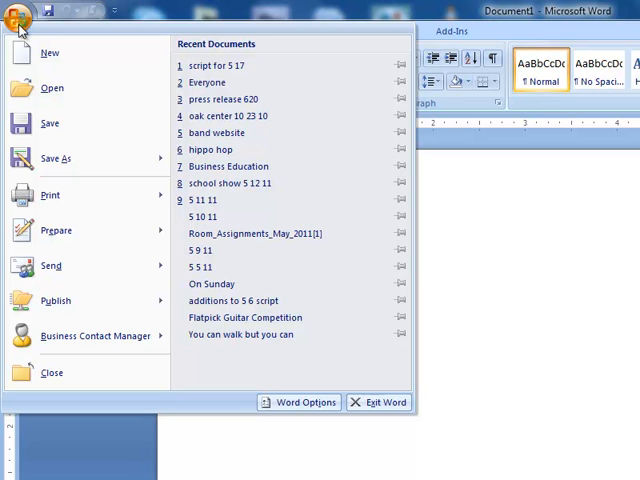
left_click(55, 158)
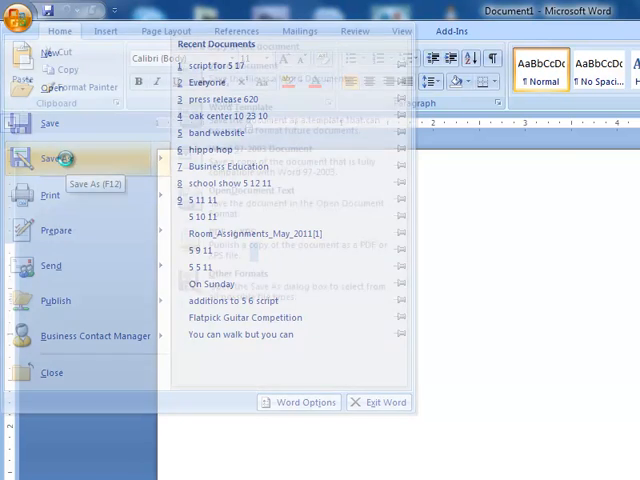
left_click(51, 158)
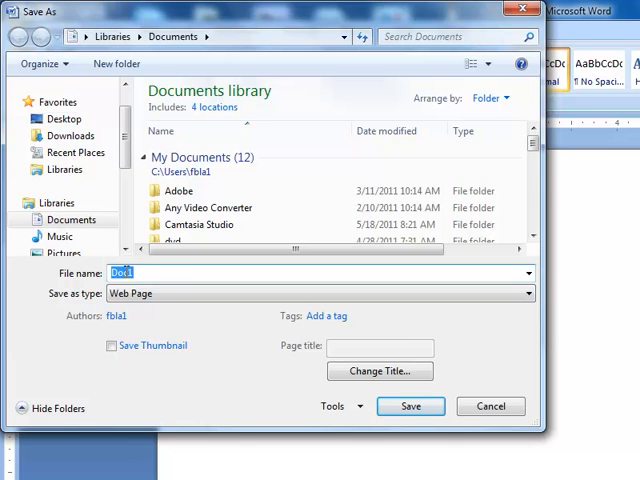
type("inde")
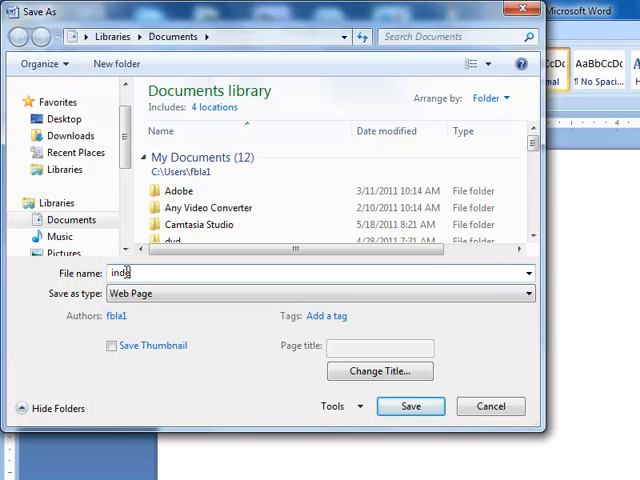
type("ex")
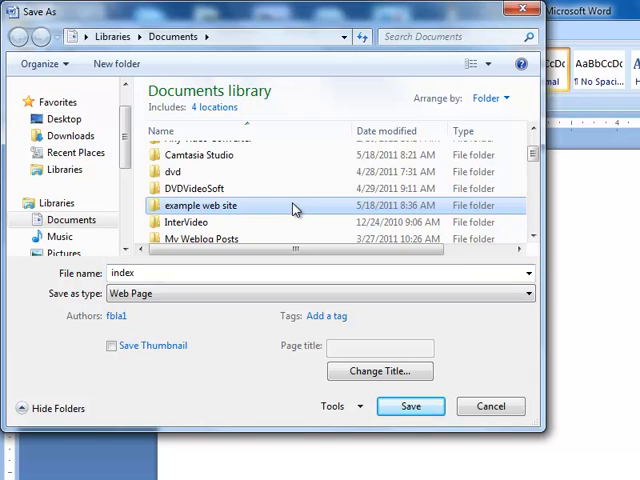
double_click(201, 205)
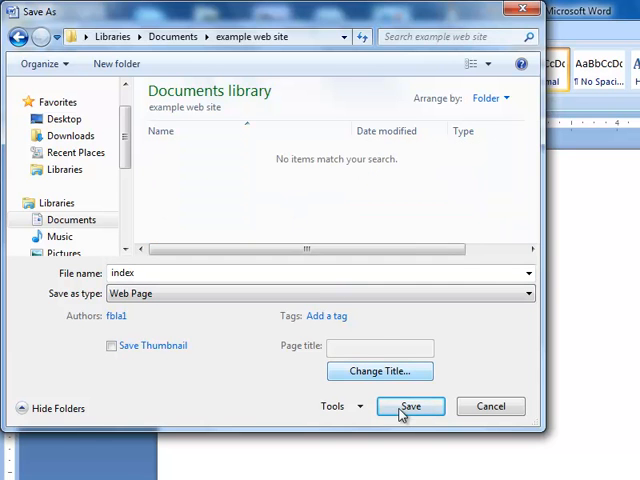
left_click(409, 406)
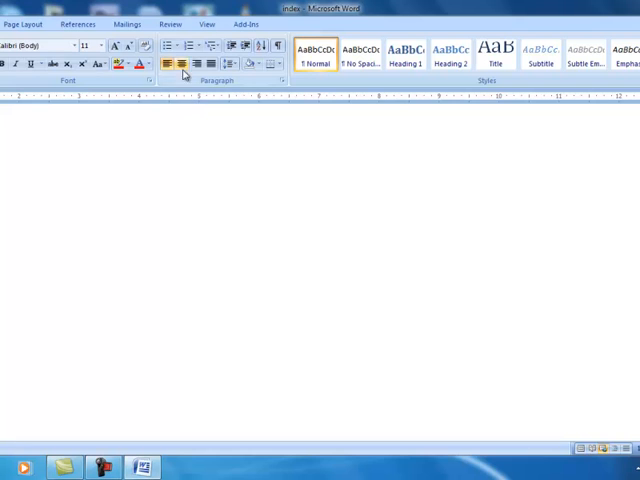
Type a centred 36-point 'Welcome to My Site' heading, then shrink the font size.
left_click(166, 63)
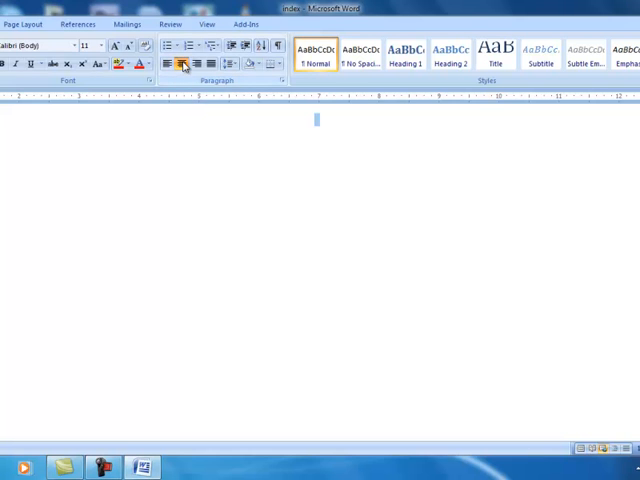
left_click(100, 45)
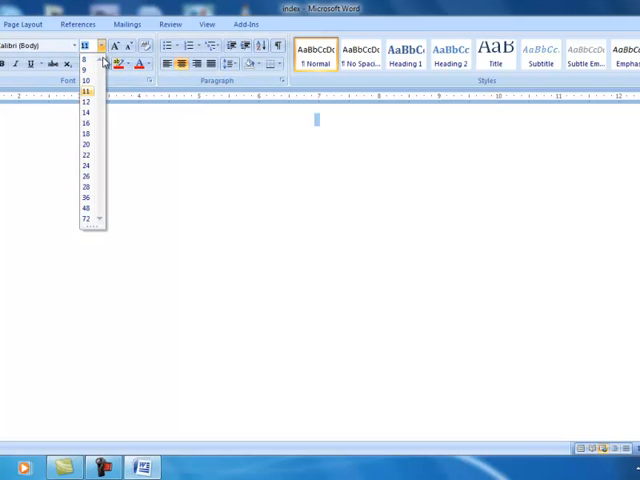
mouse_move(86, 197)
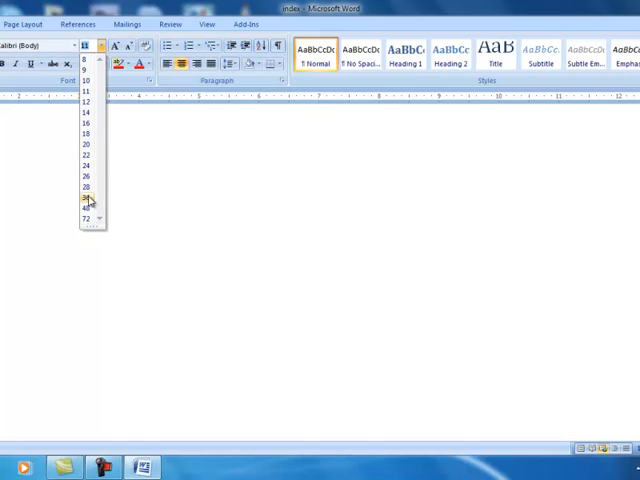
left_click(85, 198)
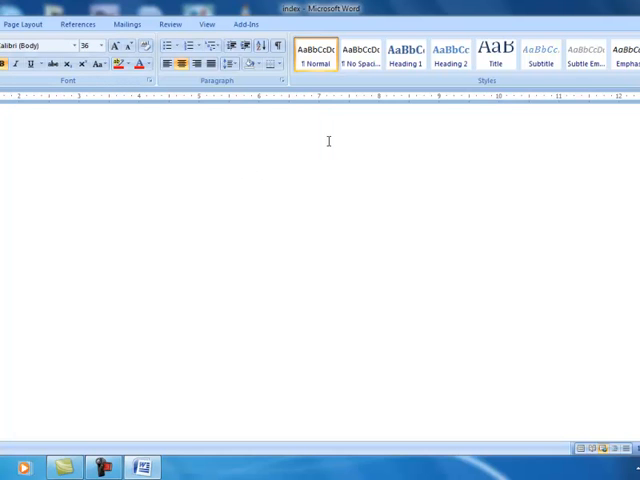
type("Weco")
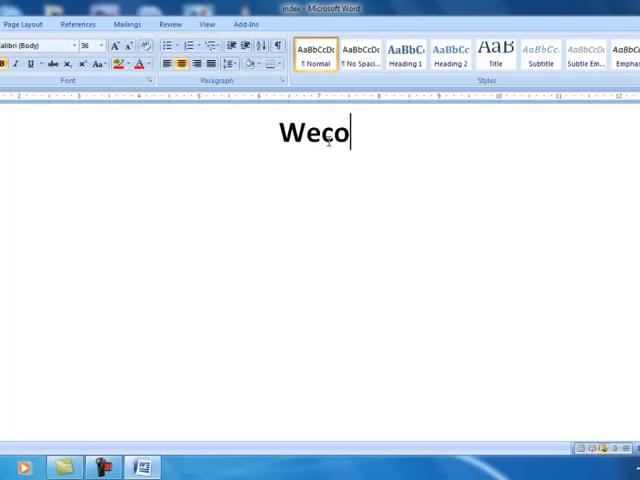
type("lme")
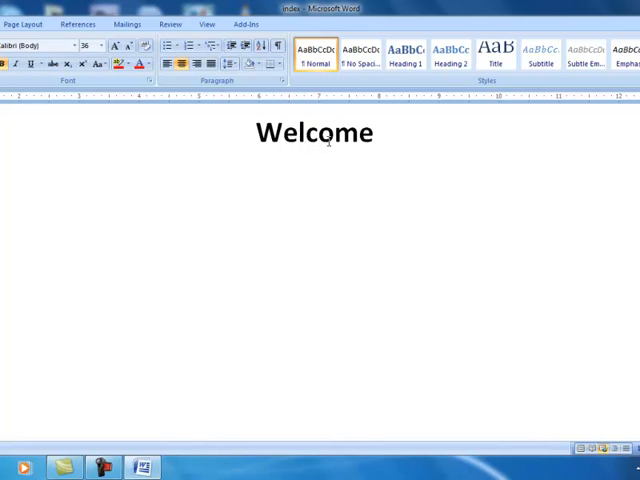
type("to My S")
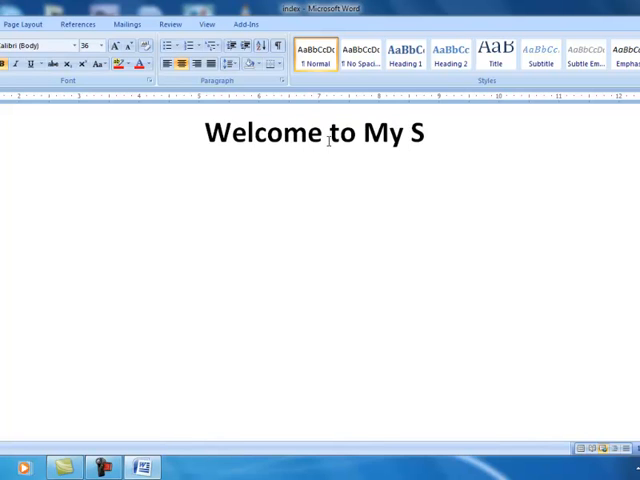
type("ite")
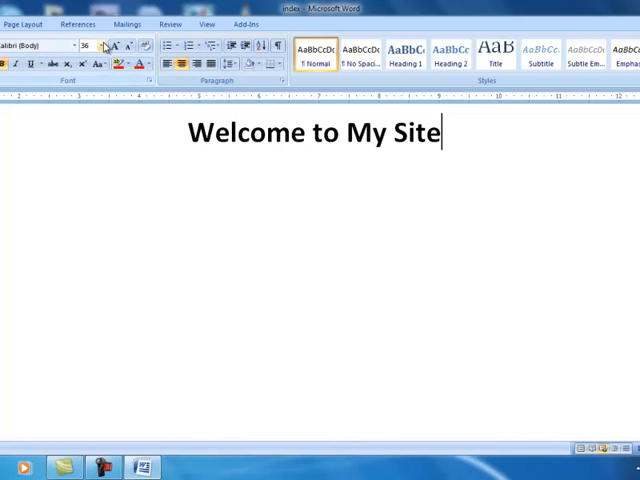
left_click(98, 46)
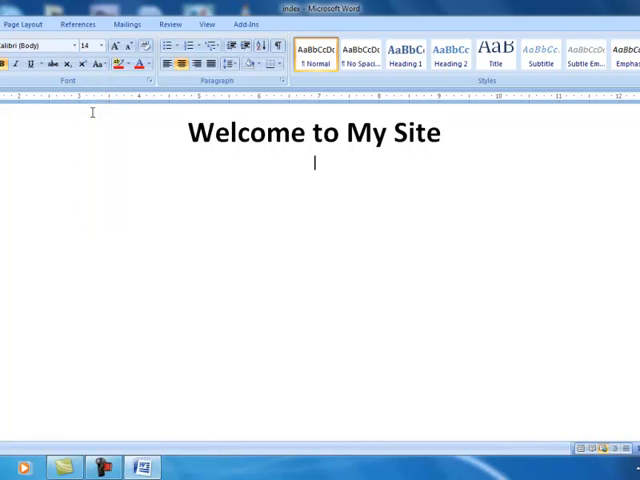
Type the menu lines 'Home', 'Pictures' and 'Contact Information' beneath the heading.
type("H")
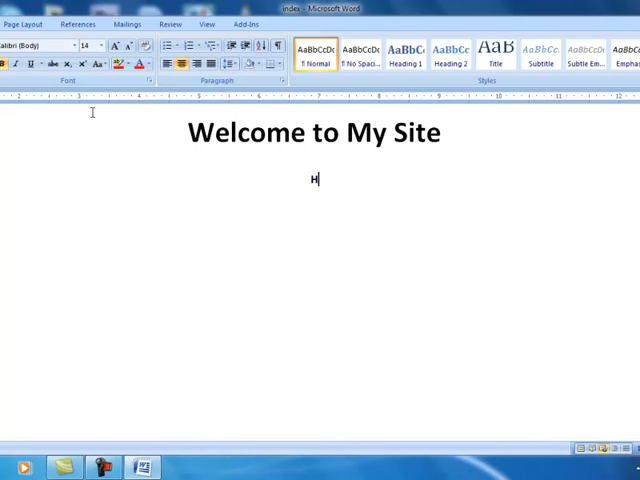
type("ome")
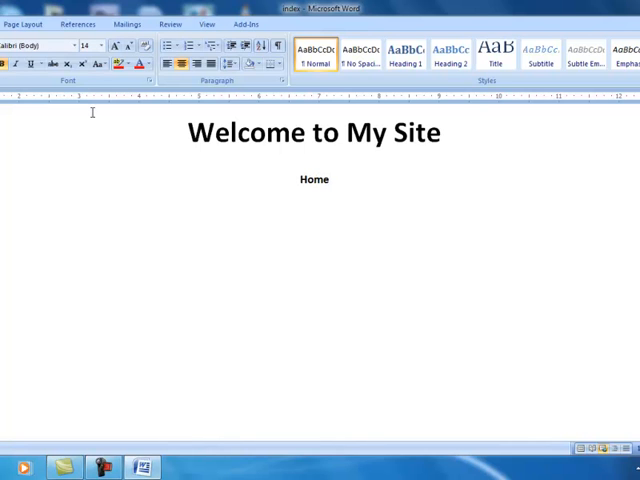
type("P")
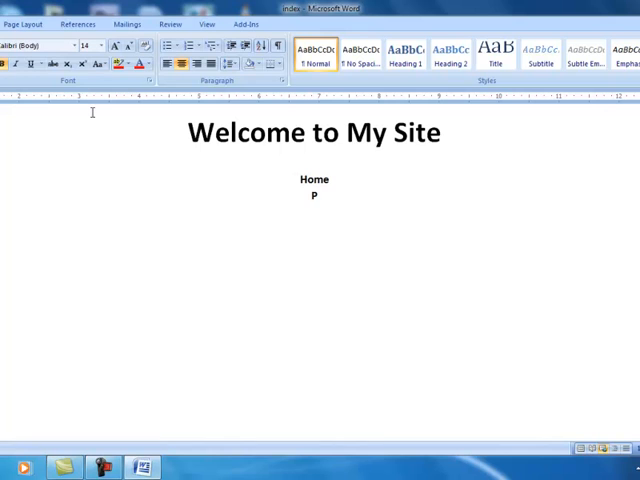
type("ictures")
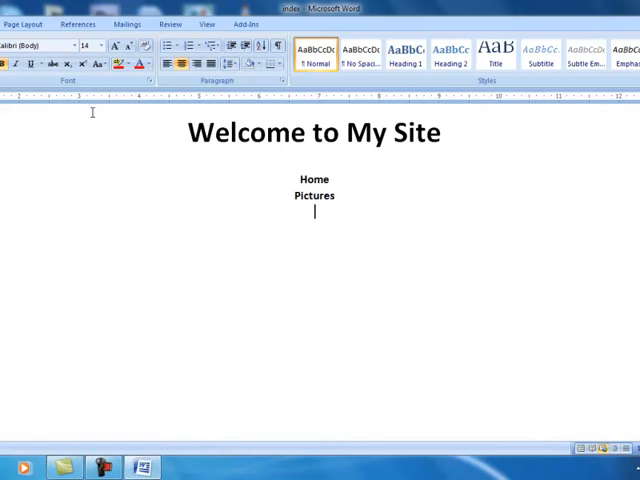
type("Contact Inform")
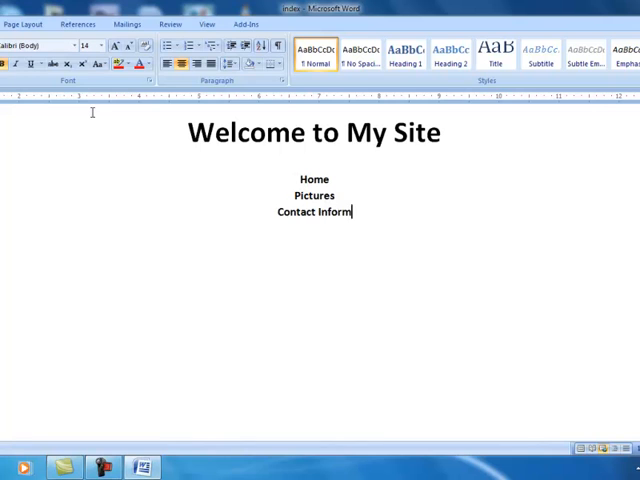
type("ation")
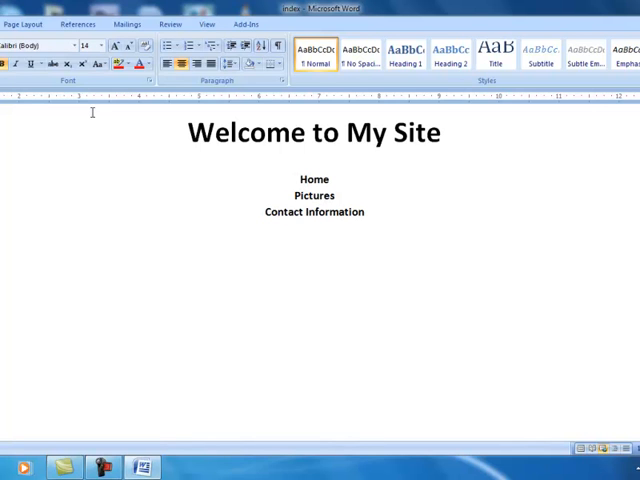
left_click(366, 211)
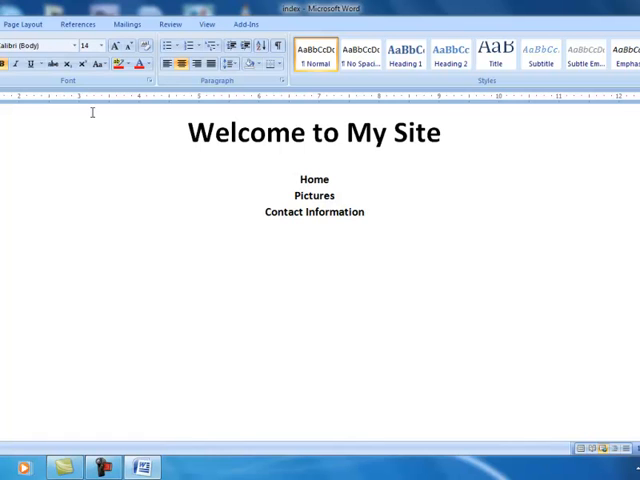
left_click(366, 212)
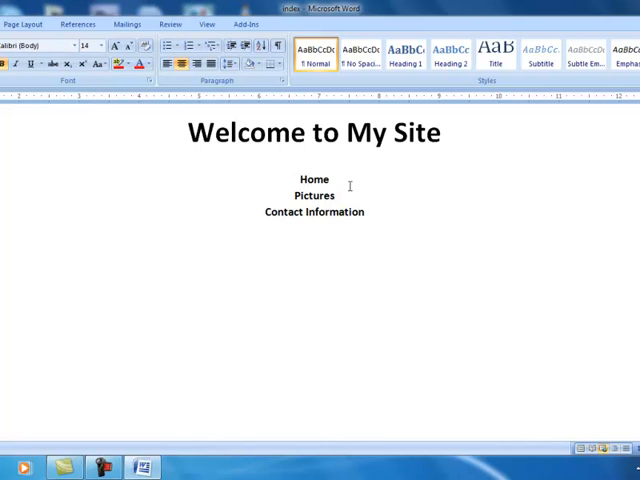
Hyperlink the word 'Home' to the index.htm page.
double_click(314, 179)
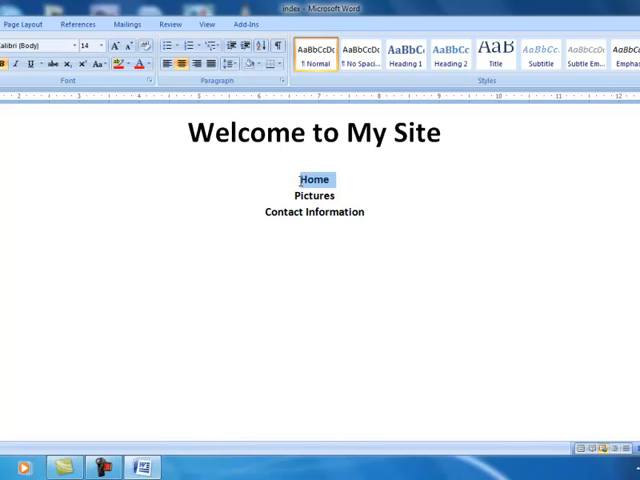
mouse_move(230, 163)
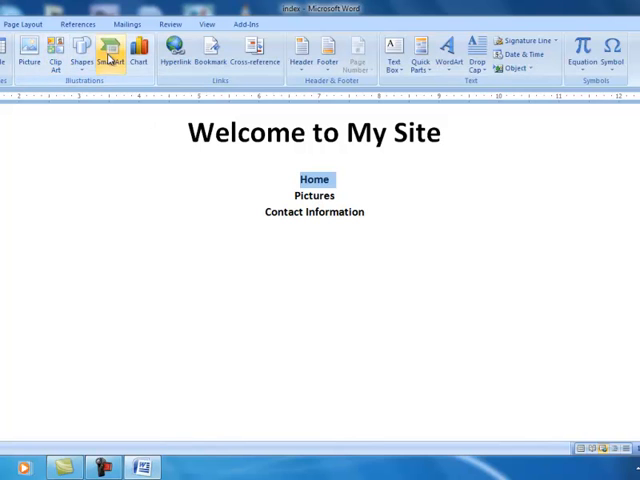
left_click(175, 50)
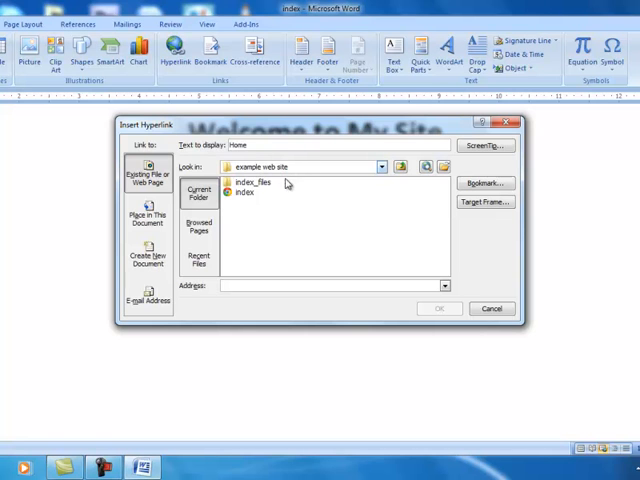
left_click(245, 193)
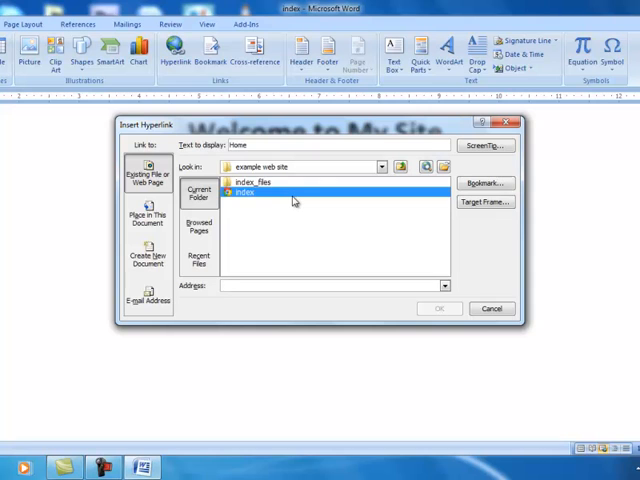
left_click(245, 193)
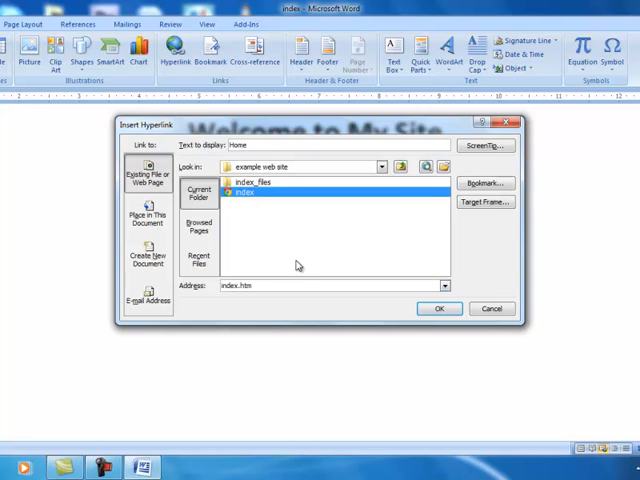
mouse_move(249, 312)
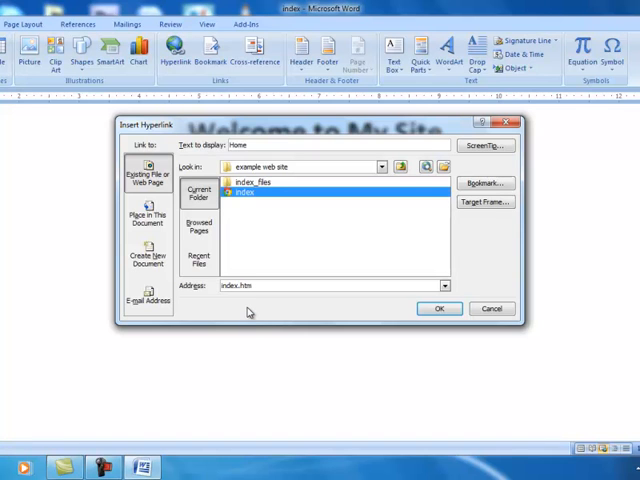
mouse_move(270, 303)
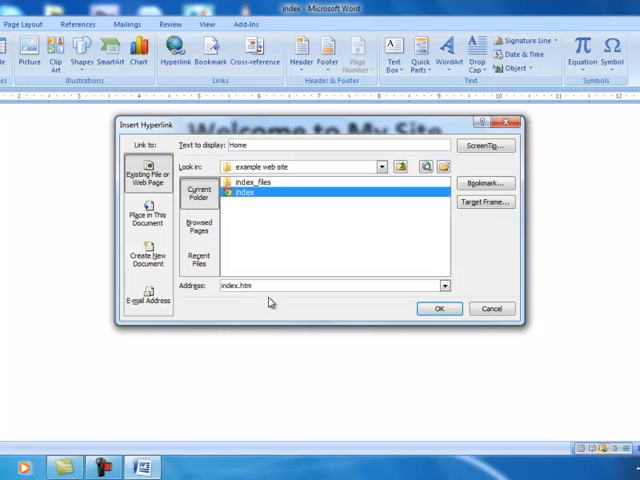
mouse_move(266, 305)
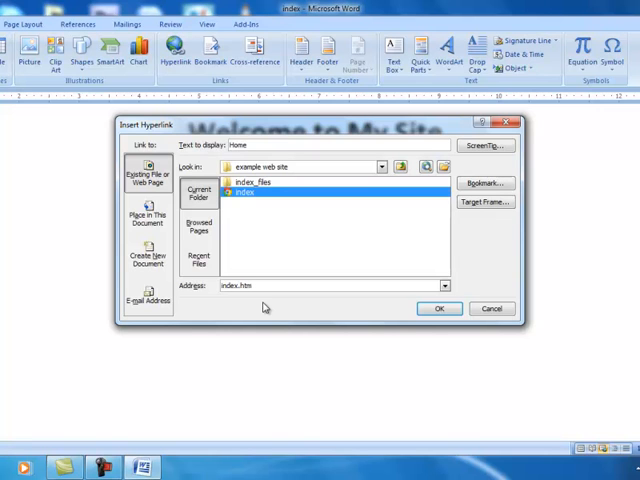
mouse_move(392, 312)
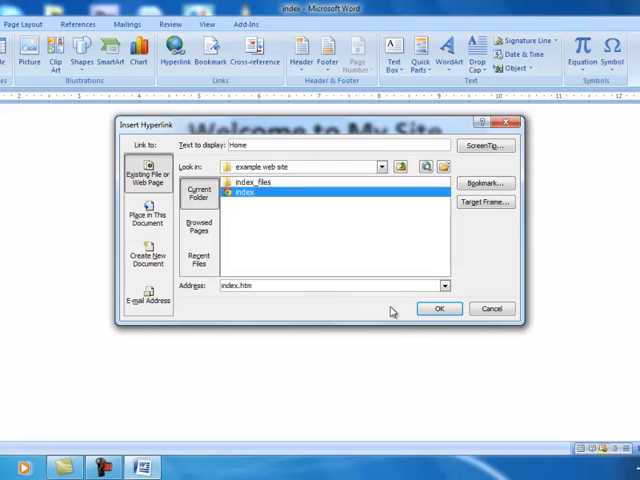
left_click(439, 308)
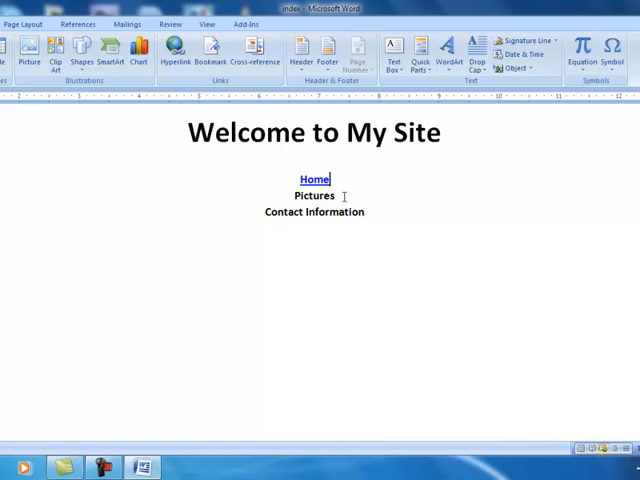
Hyperlink the word 'Pictures' to pictures.htm.
double_click(313, 195)
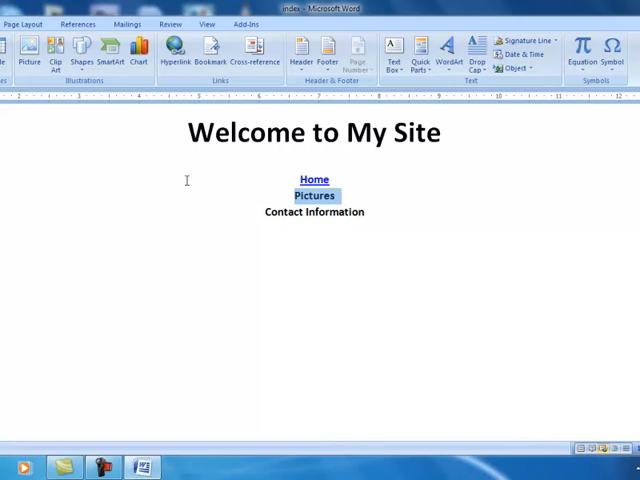
left_click(174, 50)
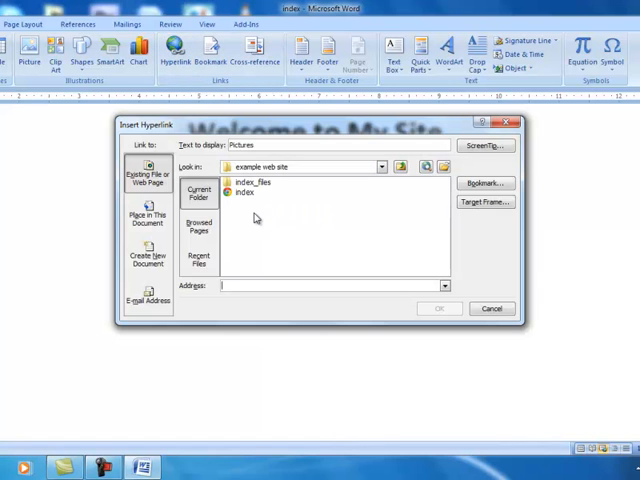
mouse_move(268, 218)
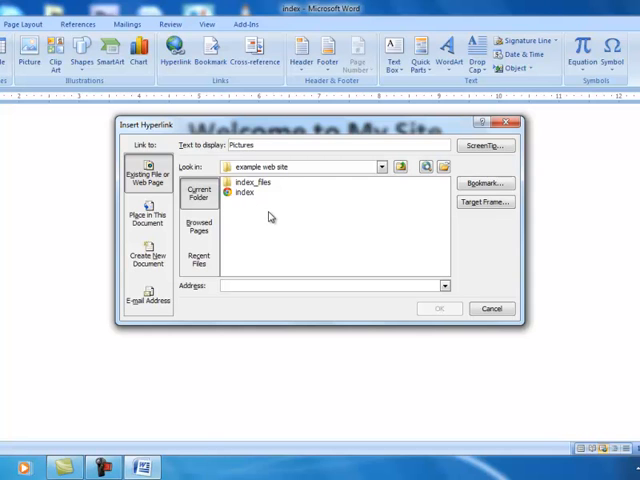
type("pictures.")
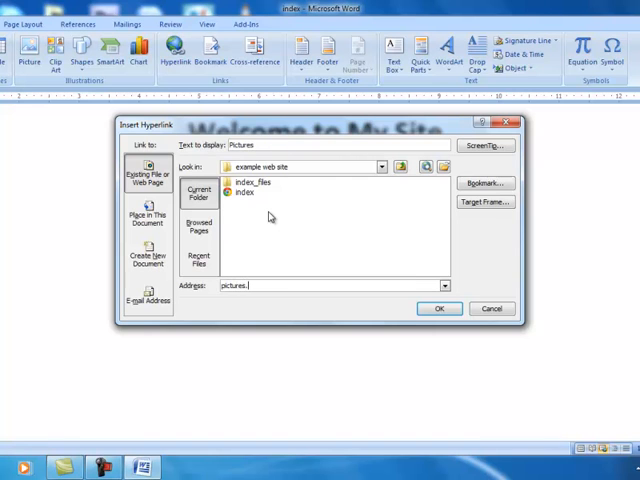
type("htm")
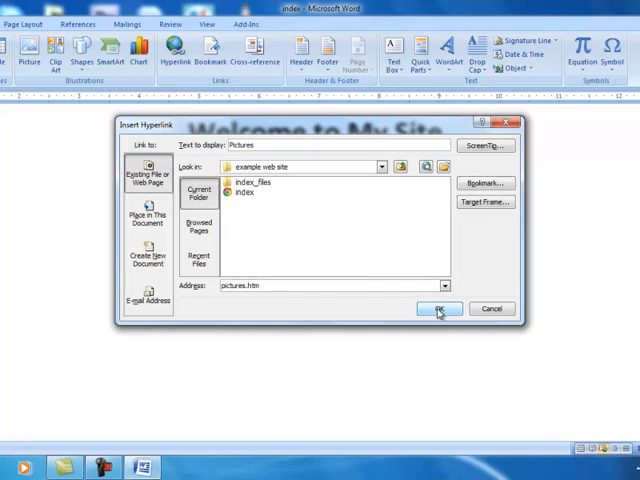
left_click(440, 308)
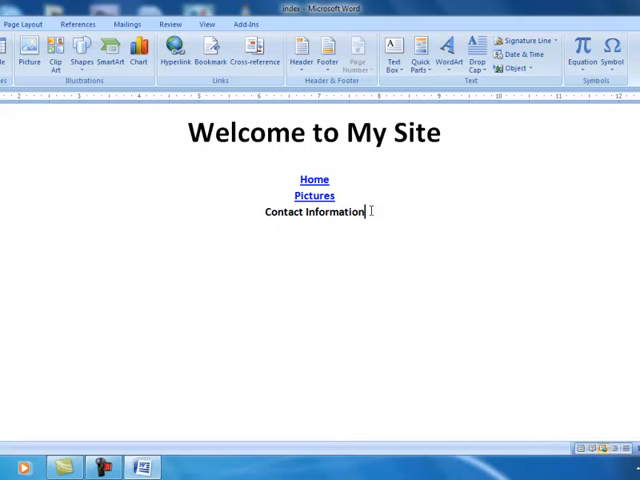
Hyperlink the 'Contact Information' line to contact.htm.
double_click(313, 211)
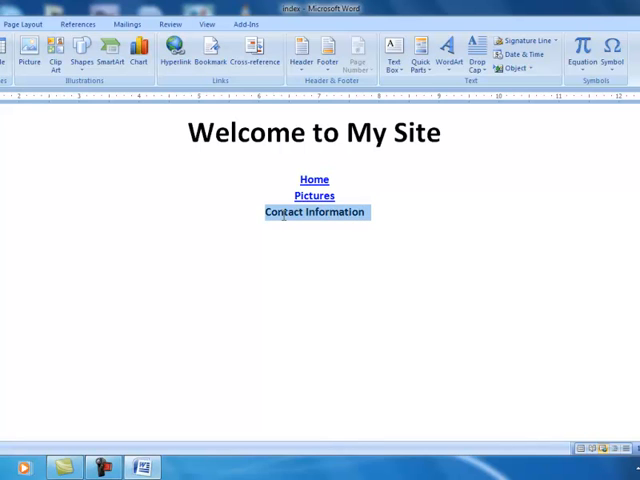
mouse_move(143, 121)
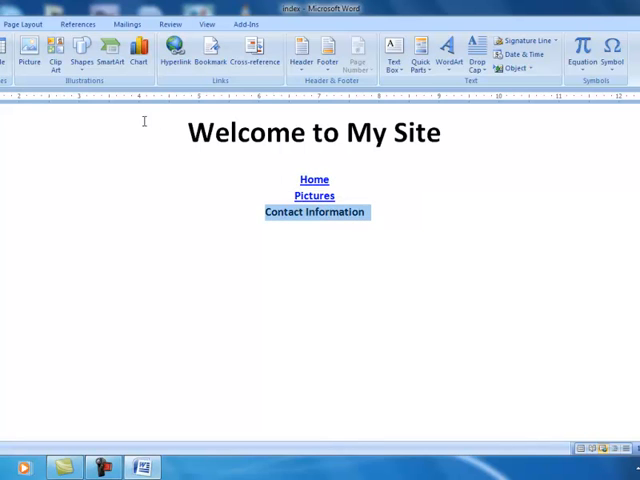
left_click(176, 50)
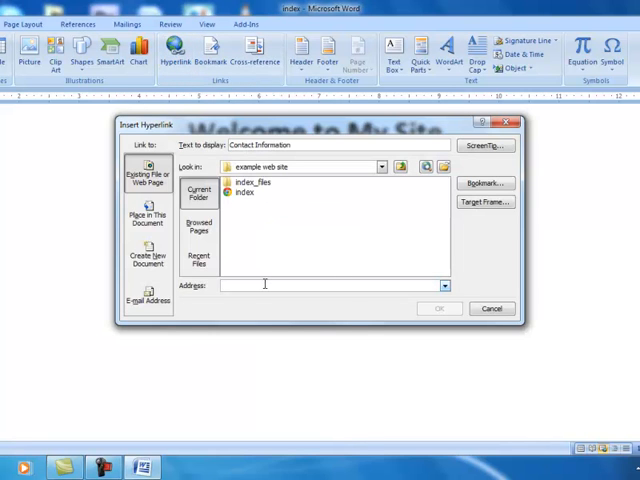
type("contact")
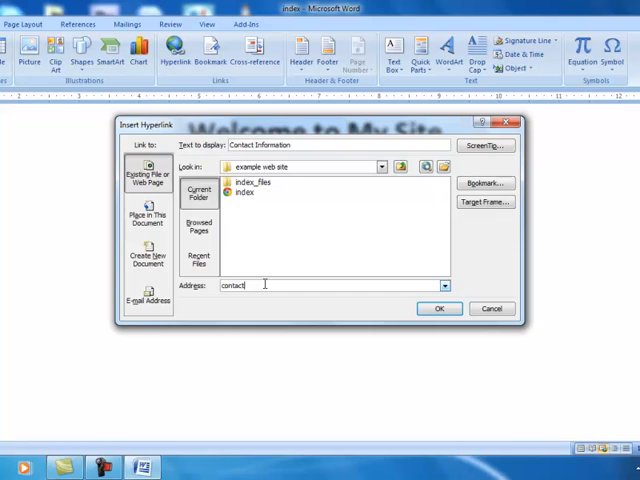
type(".htm")
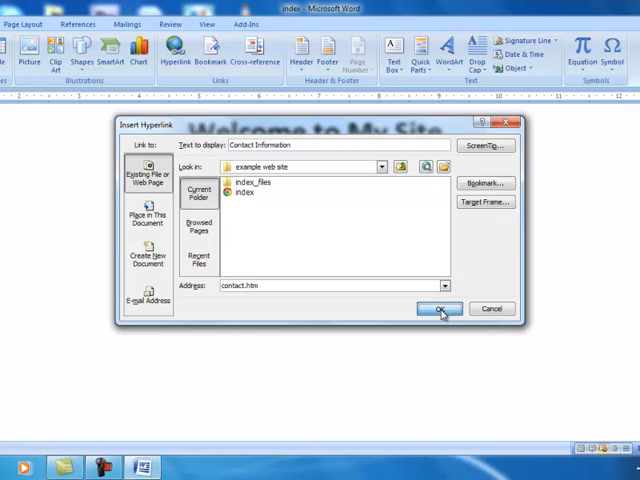
left_click(442, 308)
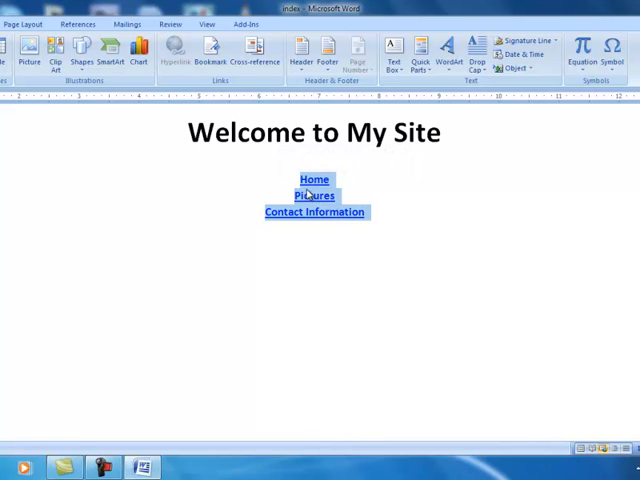
Open the Office menu to begin a new document.
right_click(315, 195)
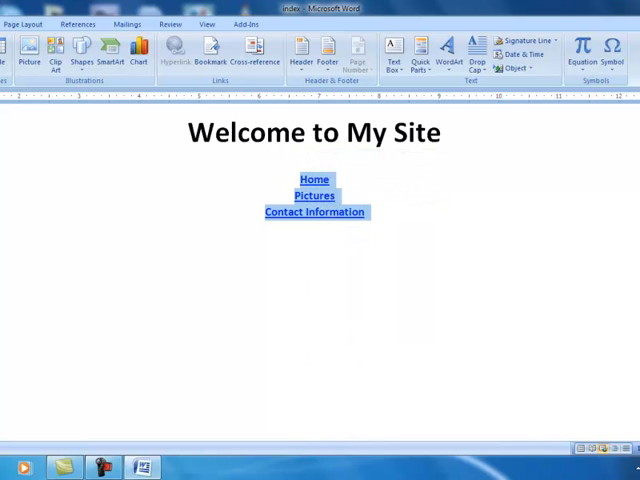
left_click(14, 8)
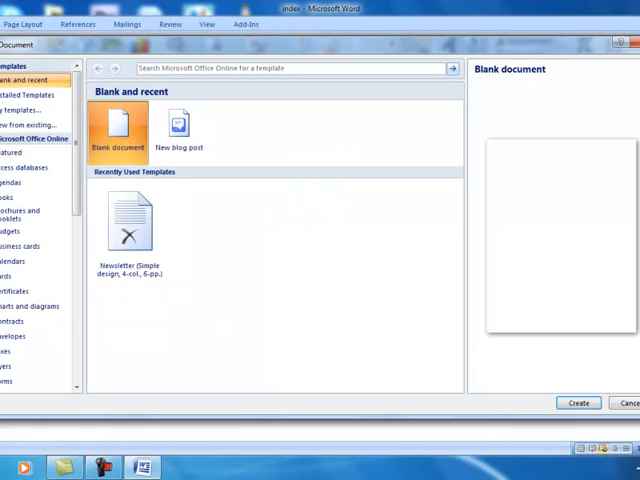
mouse_move(117, 130)
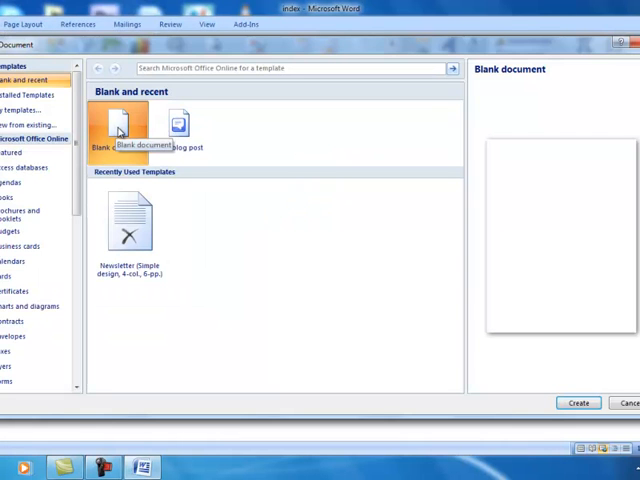
Start a blank document and save it as a Web Page named 'pictures'.
left_click(577, 402)
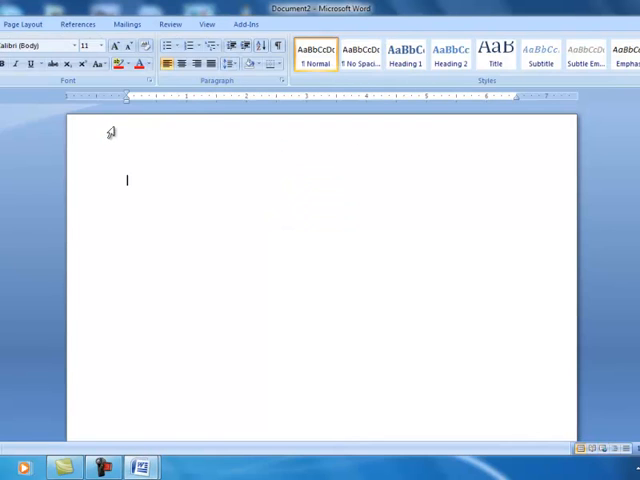
left_click(12, 18)
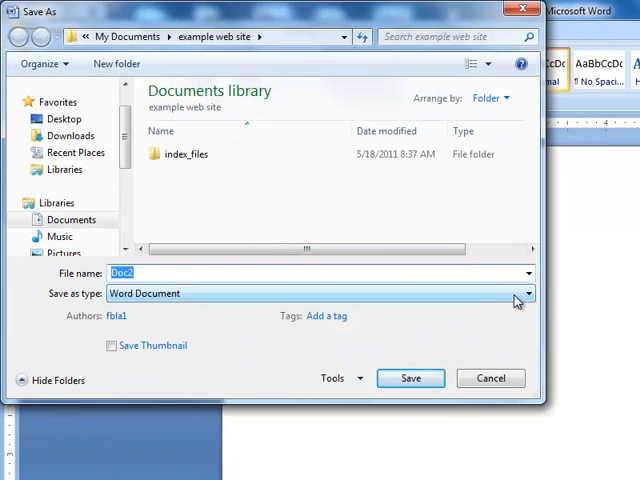
left_click(520, 293)
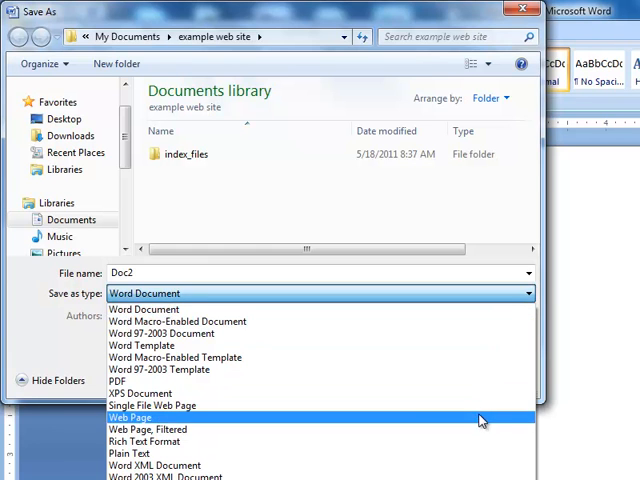
left_click(131, 417)
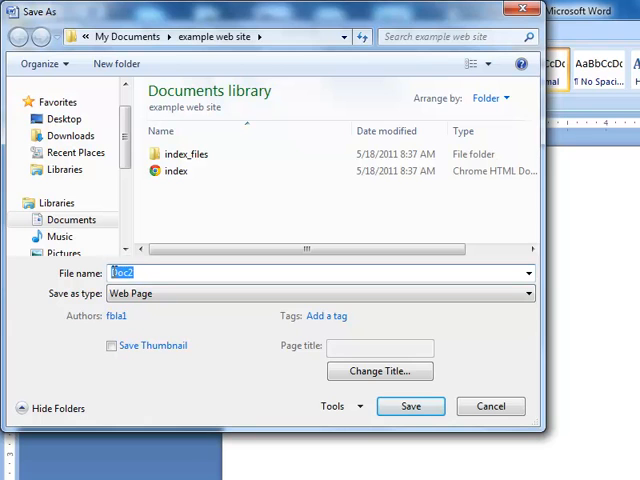
type("pictures")
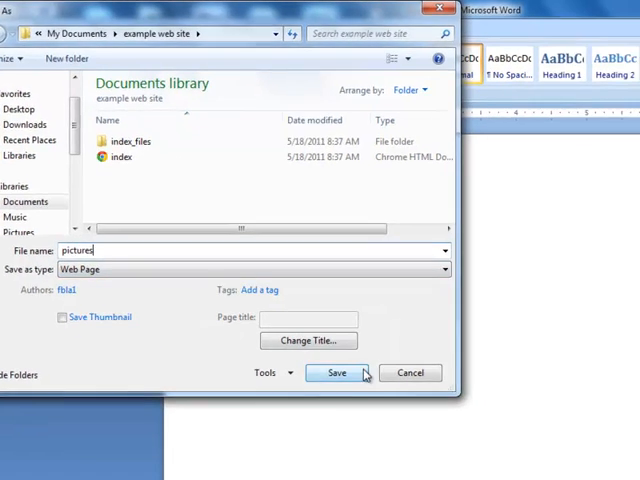
left_click(337, 372)
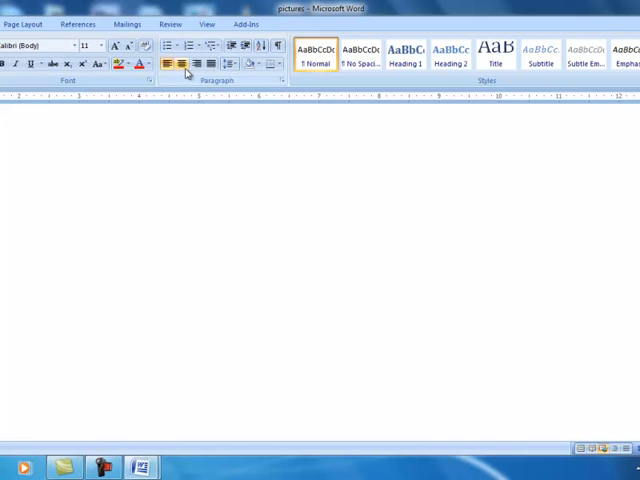
Type a centred 36-point 'Pictures Page' heading, then reduce the font size.
left_click(100, 45)
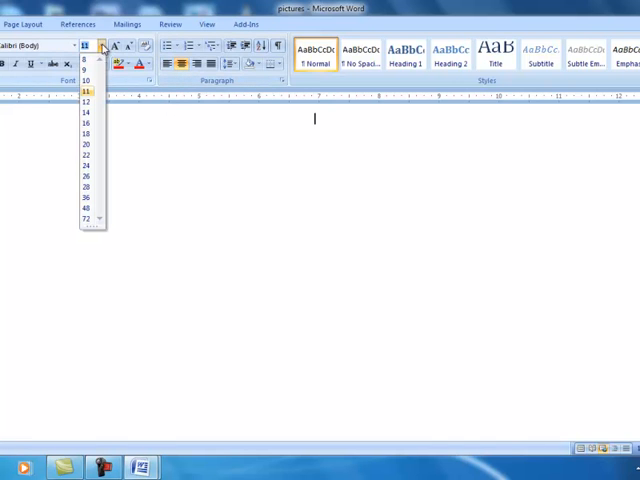
left_click(85, 199)
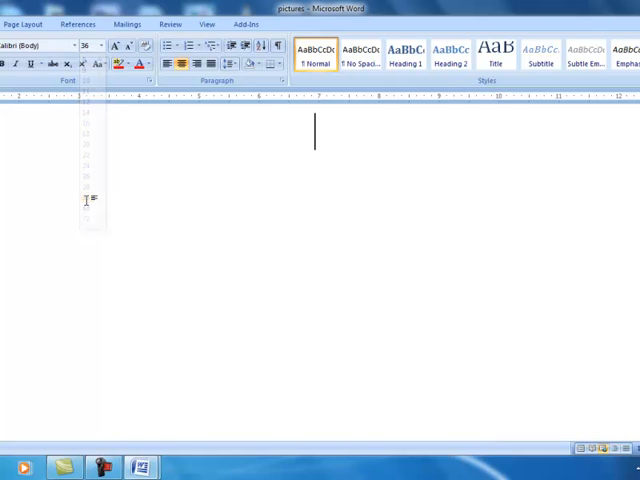
type("Pi")
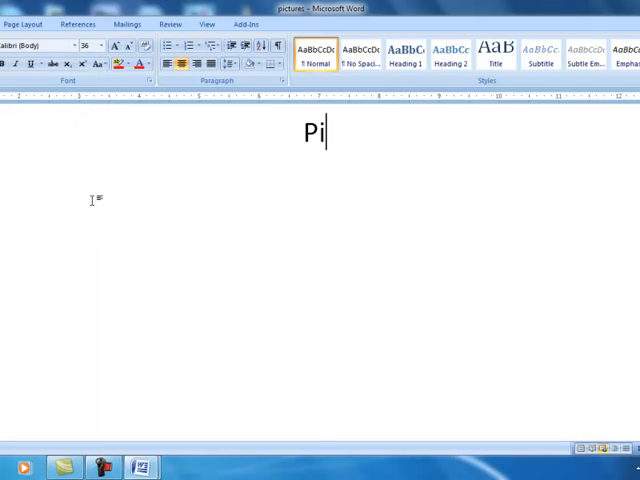
type("ctures Pag")
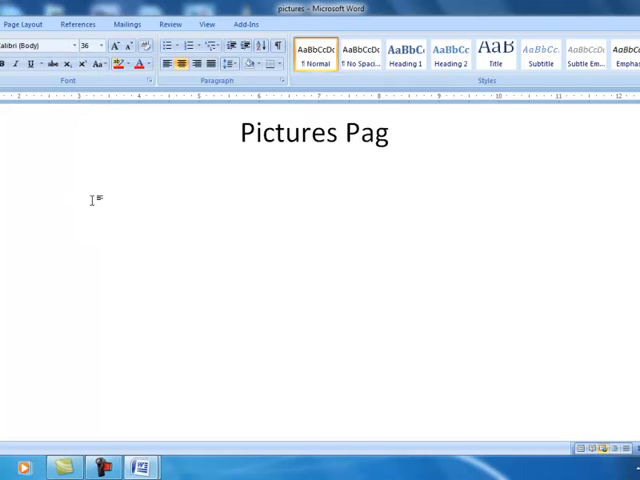
type("e")
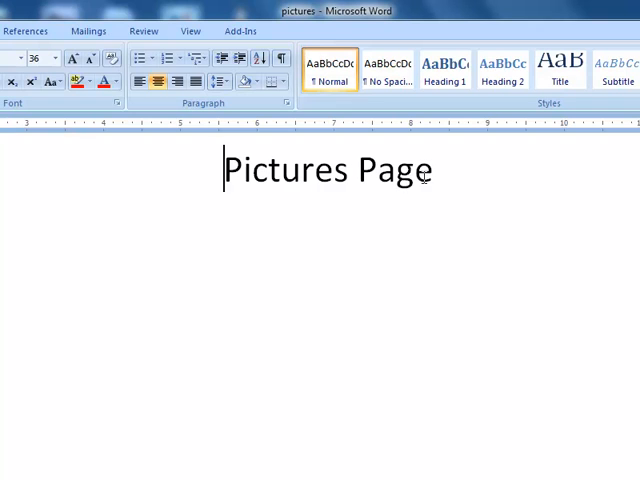
left_click(57, 58)
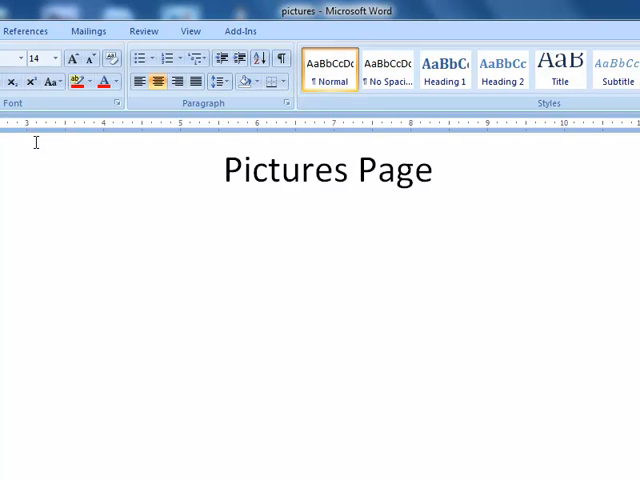
mouse_move(10, 143)
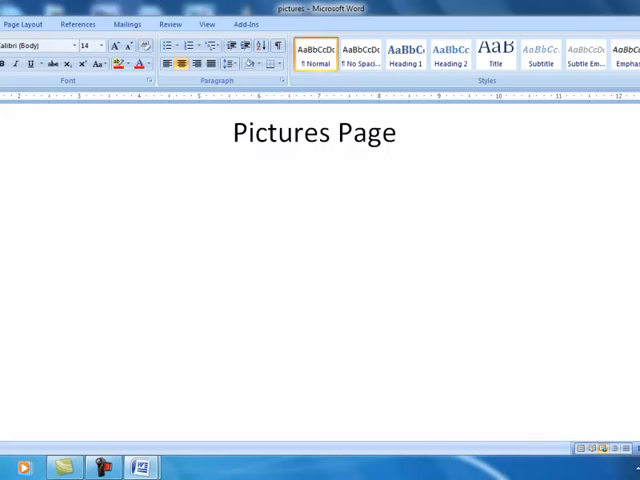
Paste the centered Home, Pictures and Contact Information links beneath the Pictures Page heading.
left_click(8, 8)
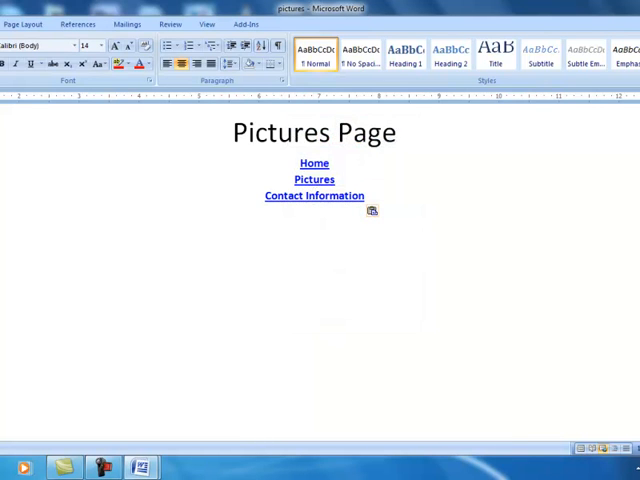
left_click(12, 10)
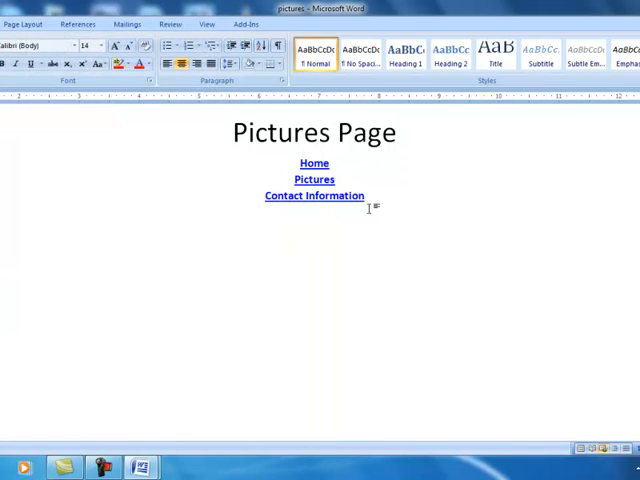
mouse_move(314, 195)
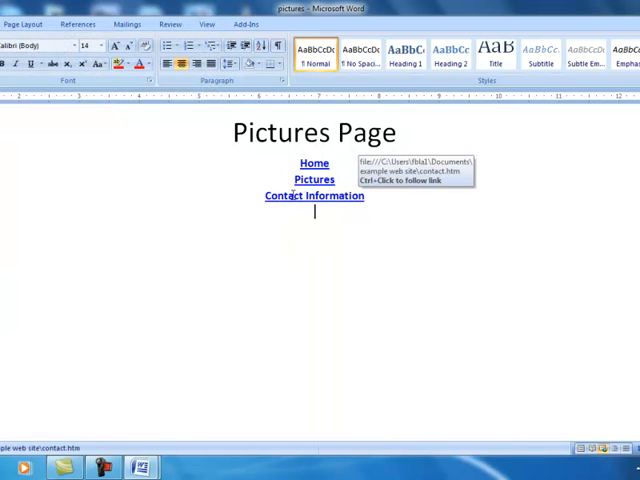
mouse_move(44, 102)
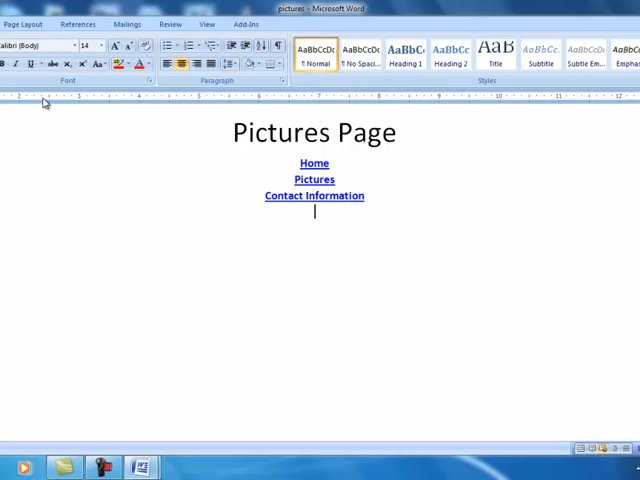
Create a blank document and save it as a web page named 'contact'.
left_click(15, 10)
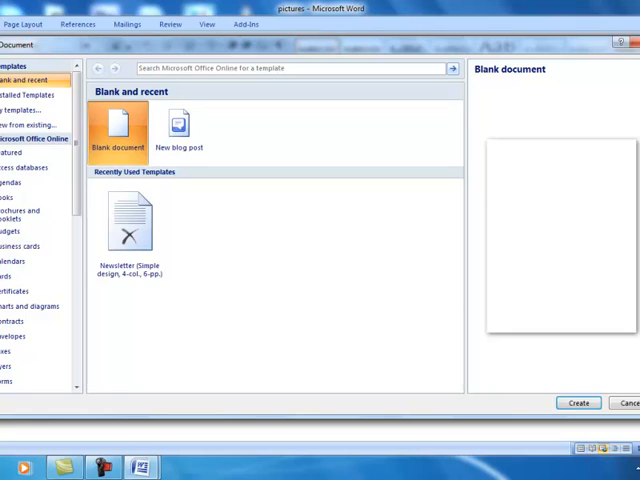
left_click(577, 402)
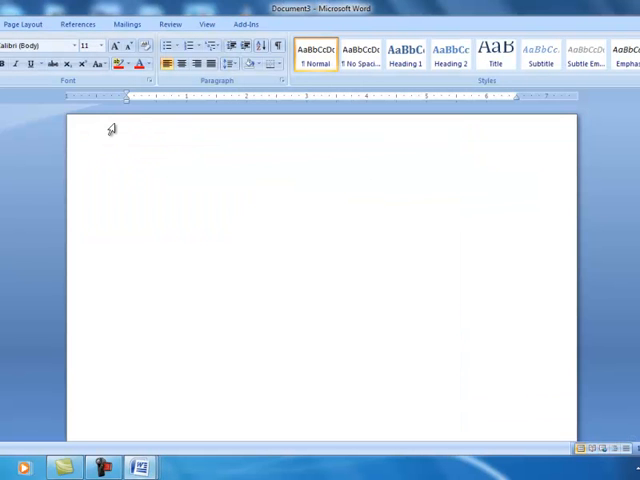
left_click(127, 180)
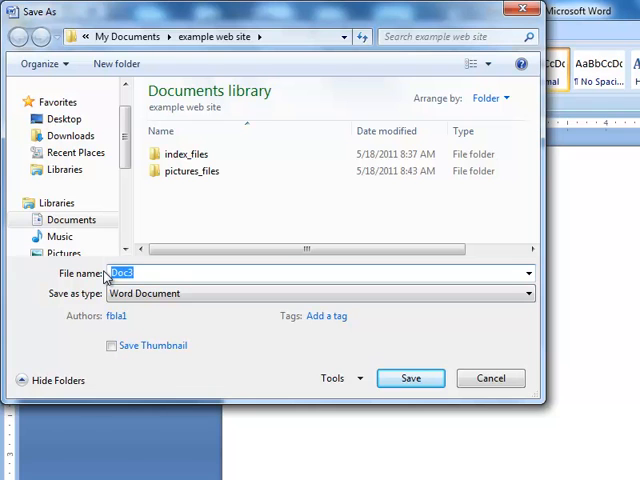
type("contact")
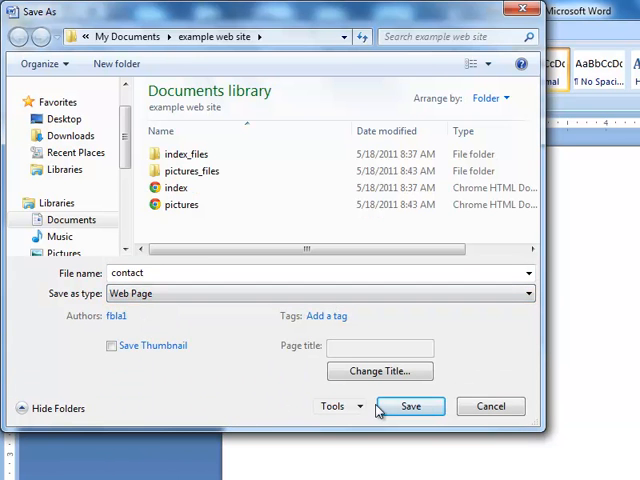
left_click(410, 406)
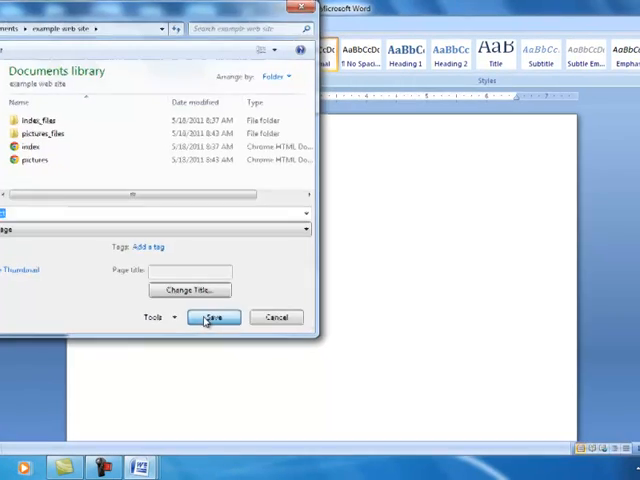
left_click(212, 317)
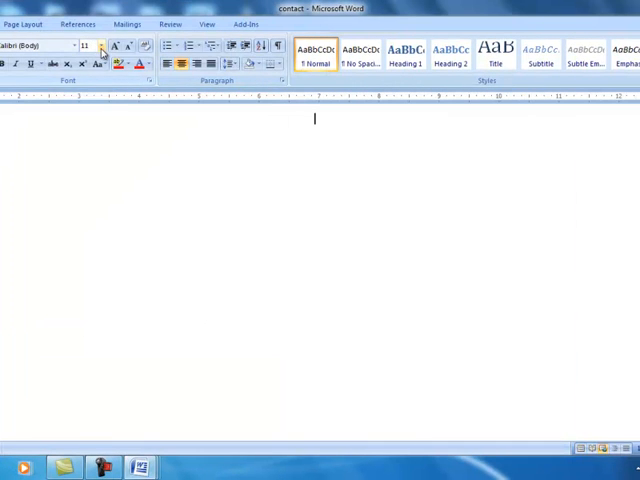
Add a size-36 'Contact' heading with the three navigation links pasted beneath it.
left_click(101, 46)
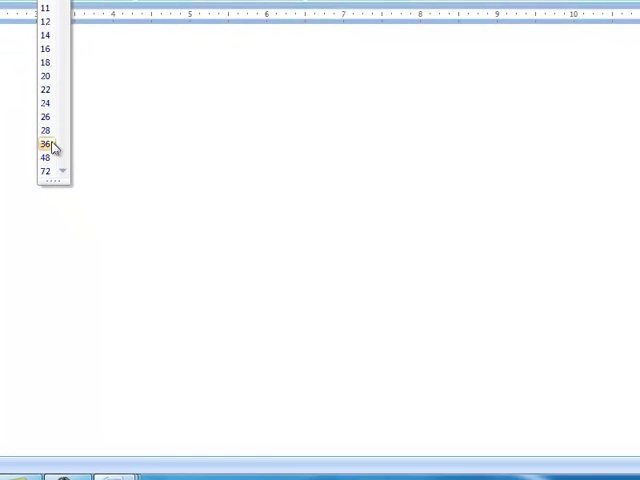
left_click(44, 143)
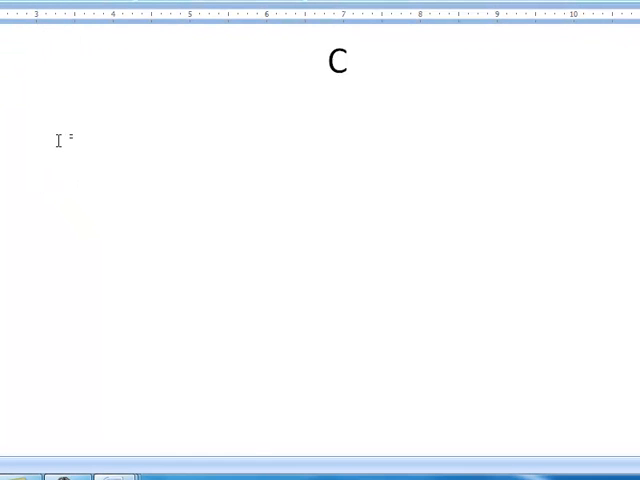
type("ontact")
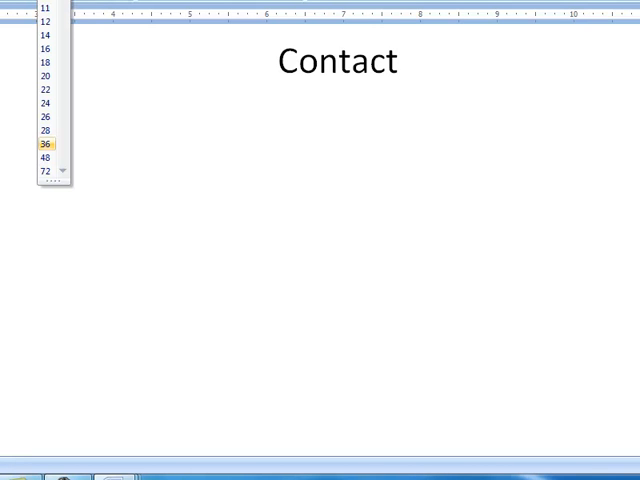
left_click(44, 147)
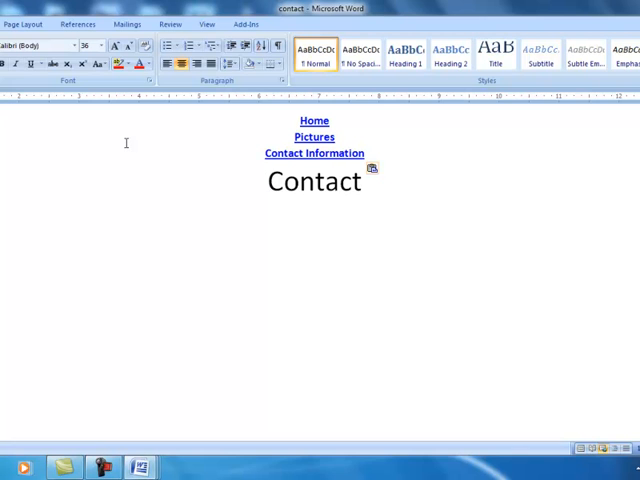
double_click(315, 181)
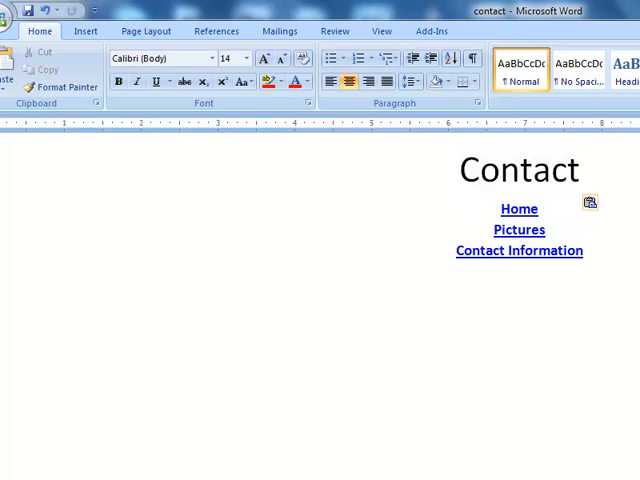
left_click(519, 272)
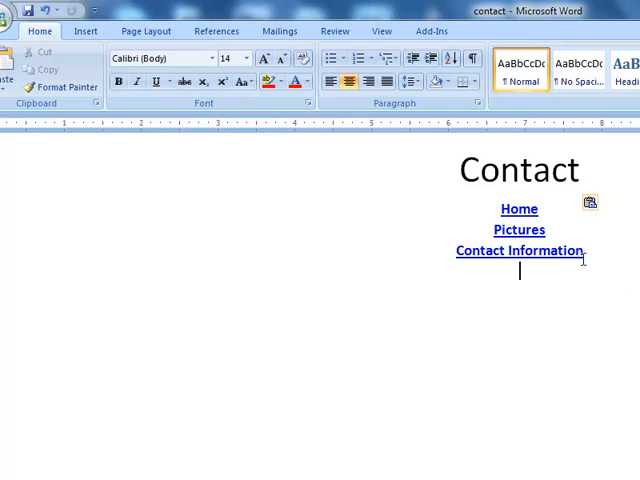
left_click(12, 11)
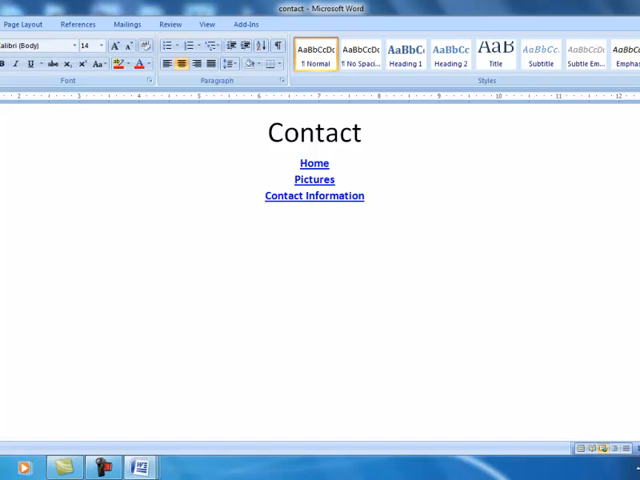
mouse_move(149, 181)
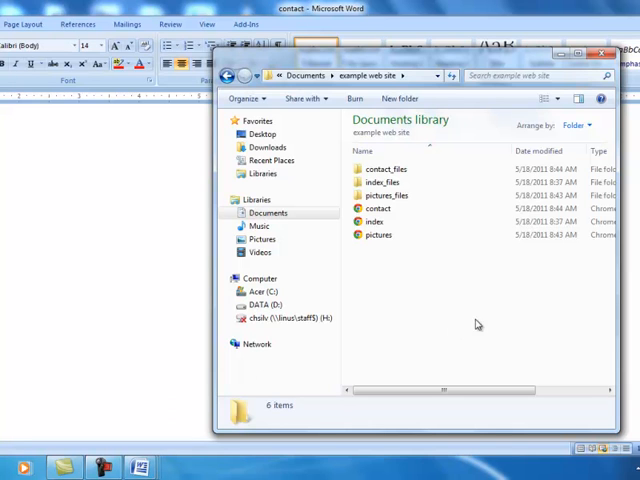
mouse_move(415, 182)
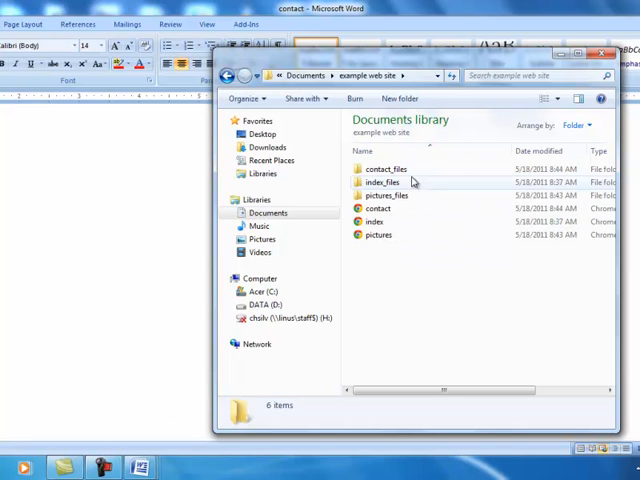
mouse_move(399, 248)
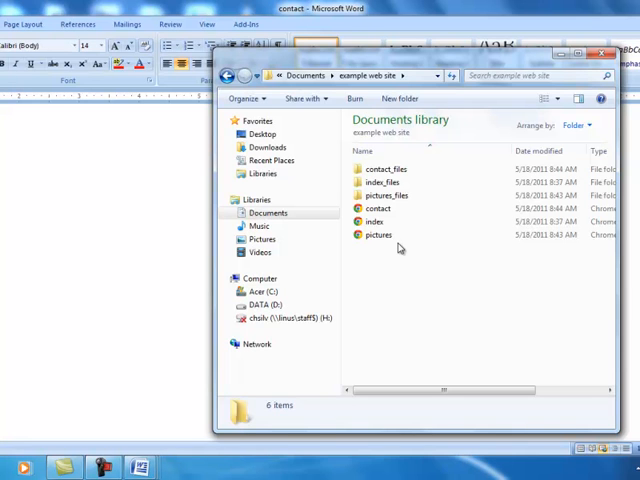
Select the index page file in the example web site folder.
left_click(372, 221)
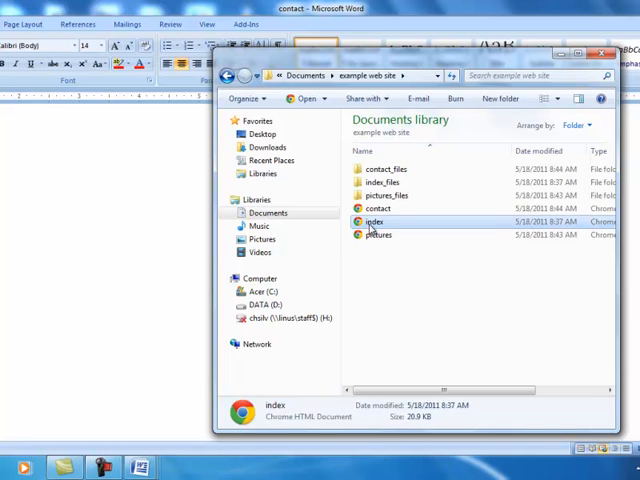
Preview the index and contact pages in Chrome, then close the browser.
double_click(375, 221)
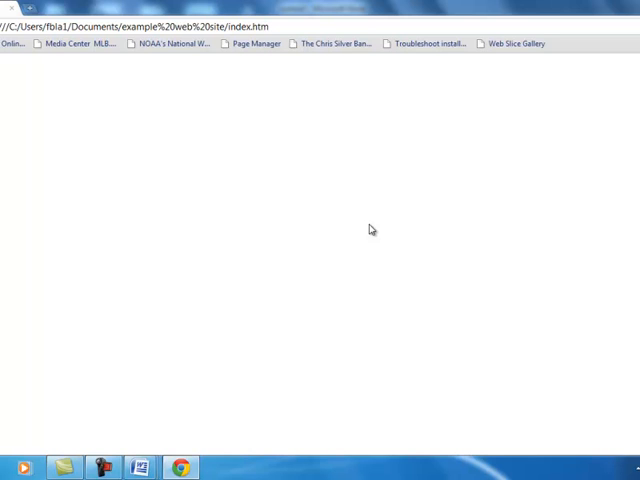
mouse_move(406, 154)
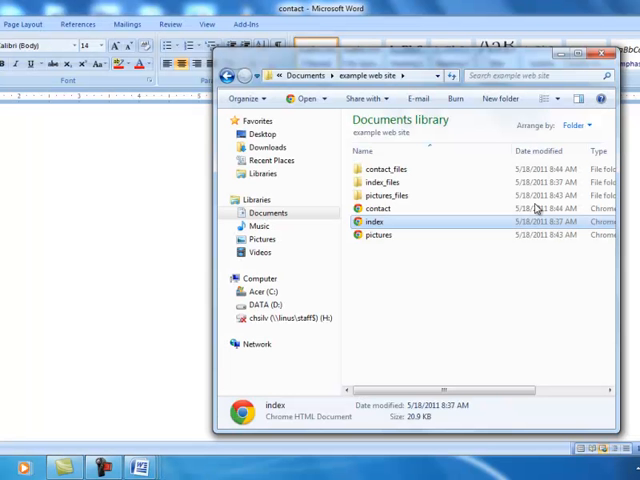
double_click(374, 208)
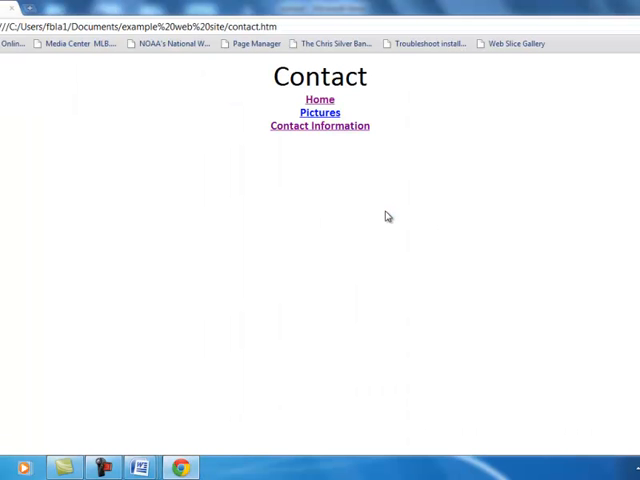
left_click(319, 99)
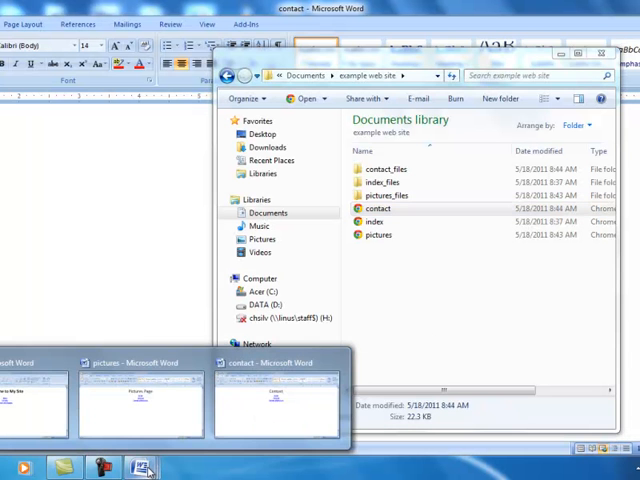
Switch to the index document and re-save it as a web page.
left_click(35, 405)
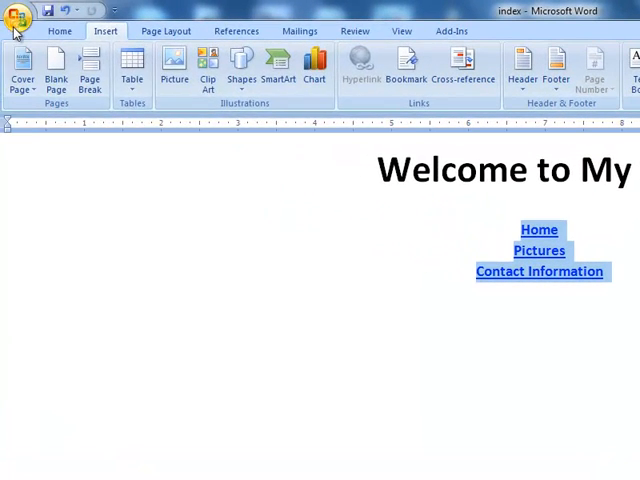
left_click(15, 11)
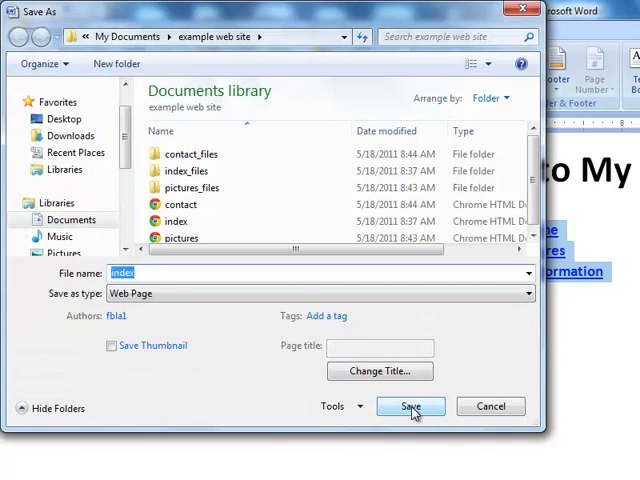
left_click(409, 406)
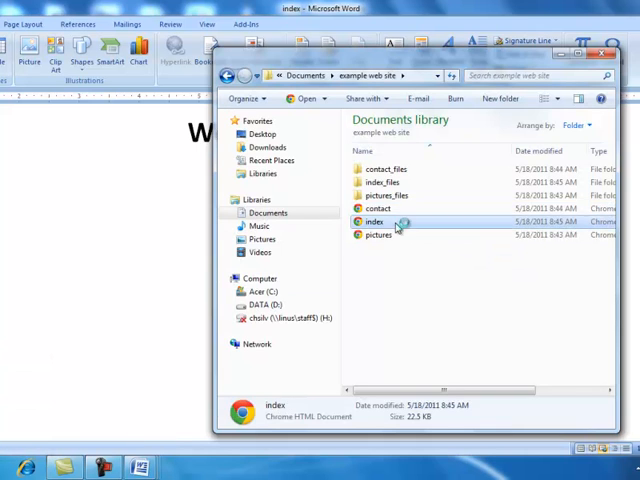
Open index in Chrome and test the Pictures, Contact Information and Home links.
double_click(372, 221)
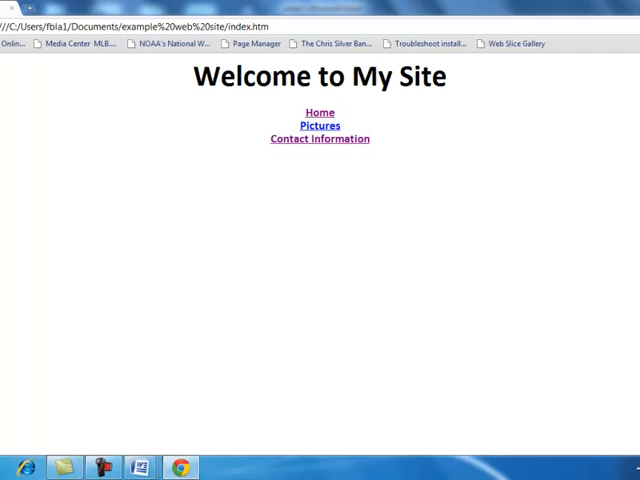
mouse_move(456, 177)
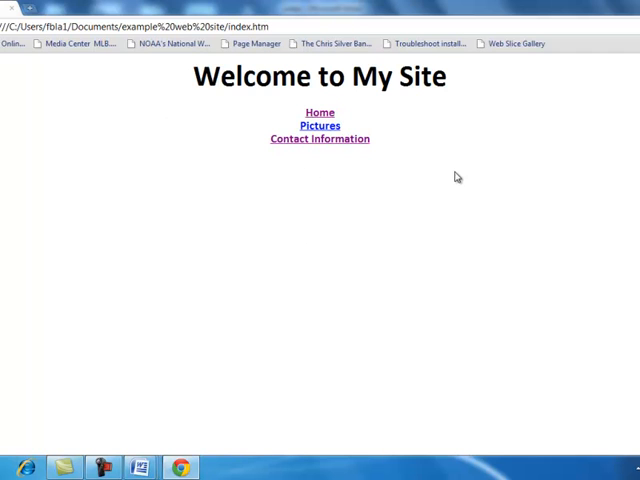
mouse_move(197, 95)
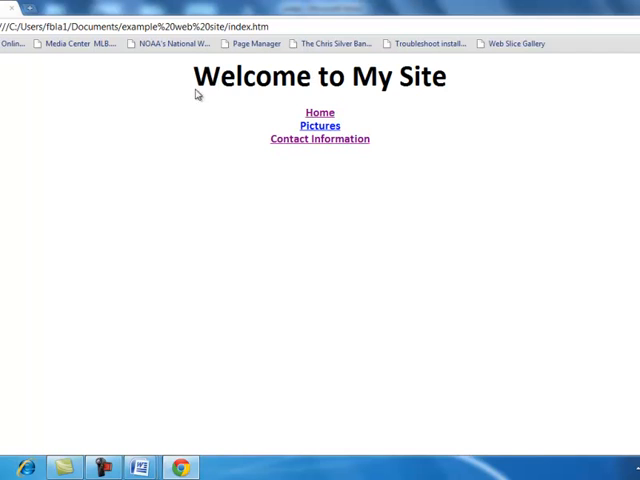
mouse_move(382, 182)
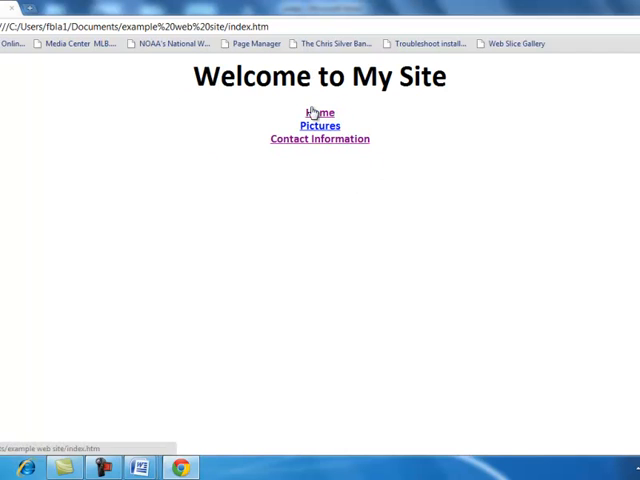
mouse_move(308, 98)
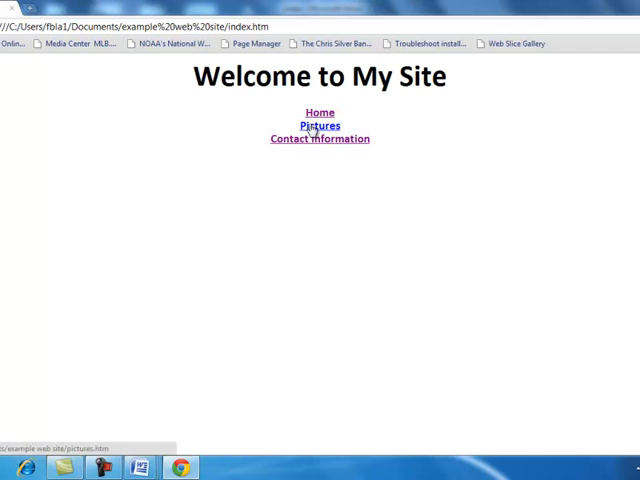
left_click(319, 125)
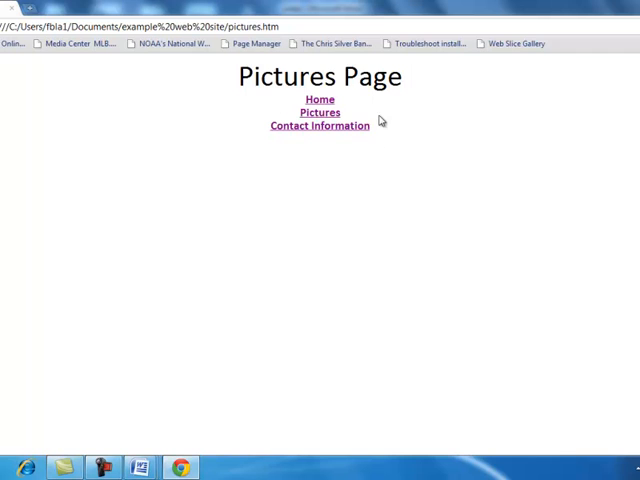
mouse_move(320, 126)
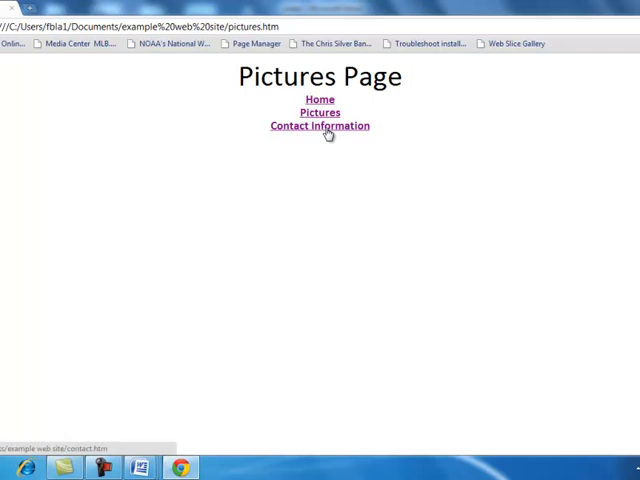
left_click(320, 126)
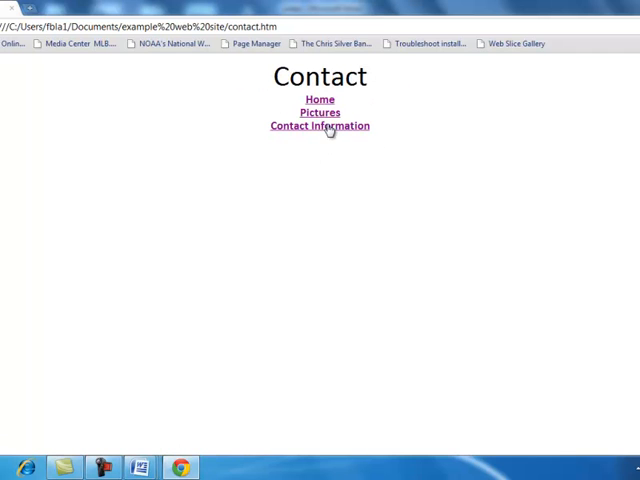
left_click(320, 99)
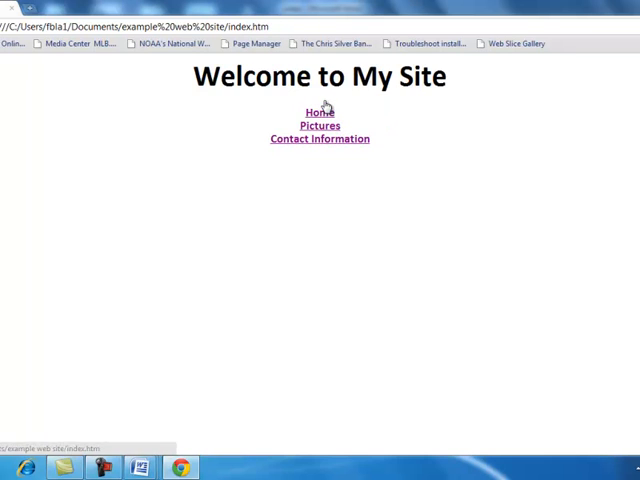
left_click(320, 139)
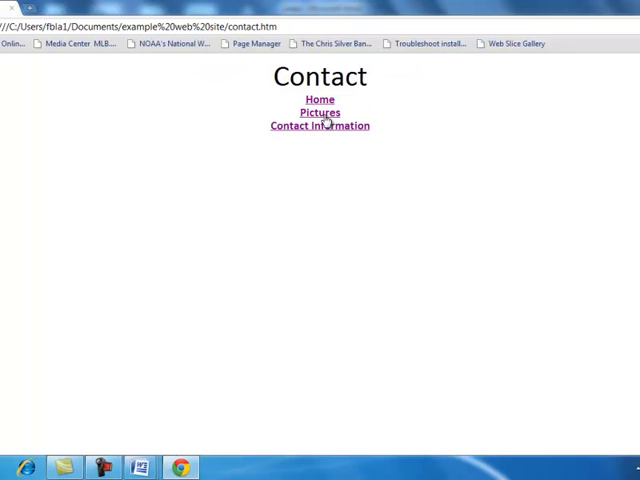
left_click(319, 99)
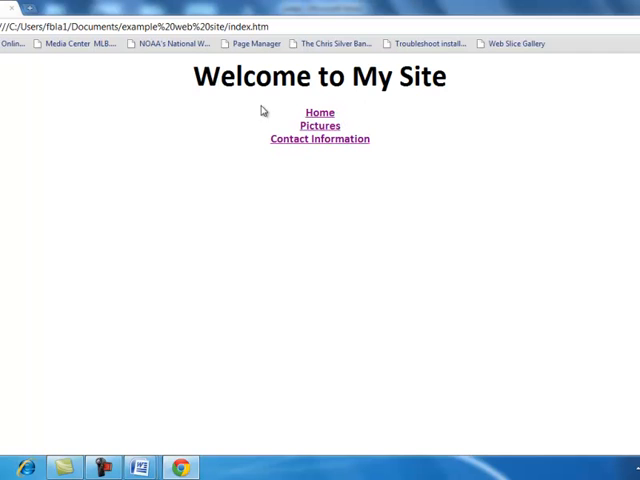
mouse_move(367, 182)
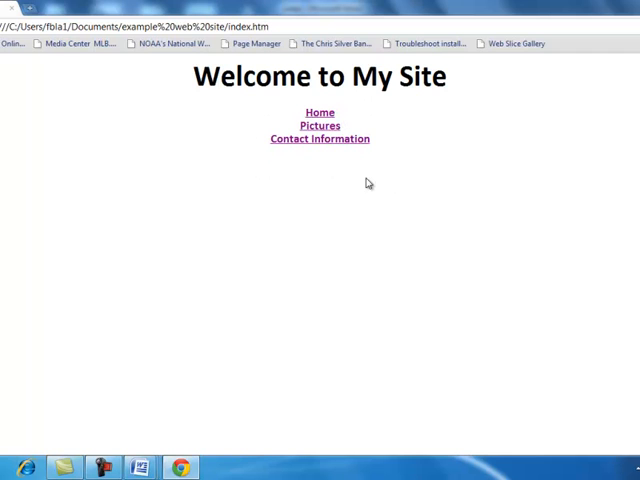
mouse_move(270, 211)
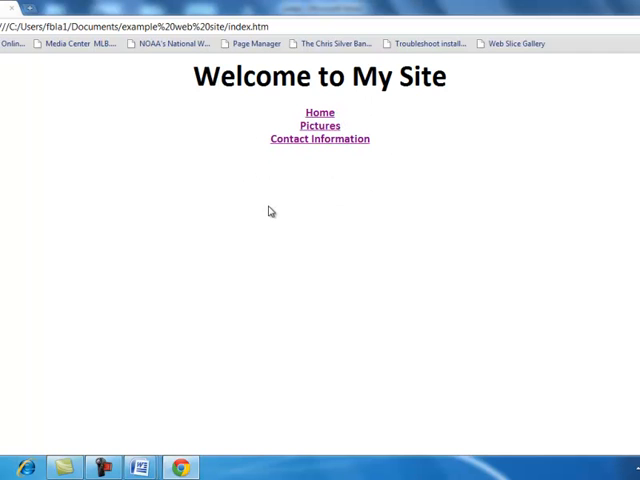
mouse_move(277, 212)
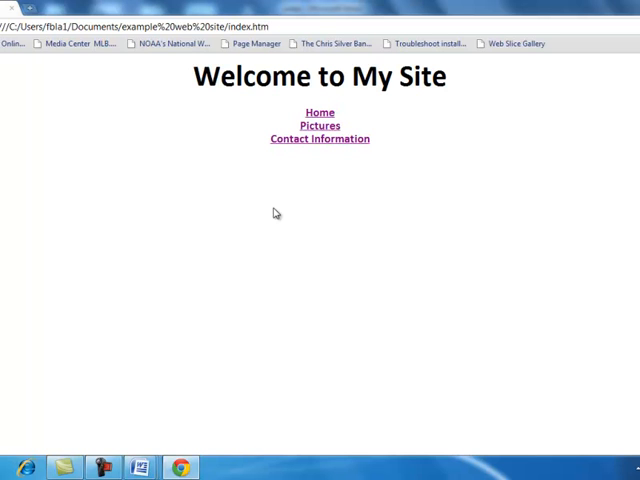
mouse_move(556, 97)
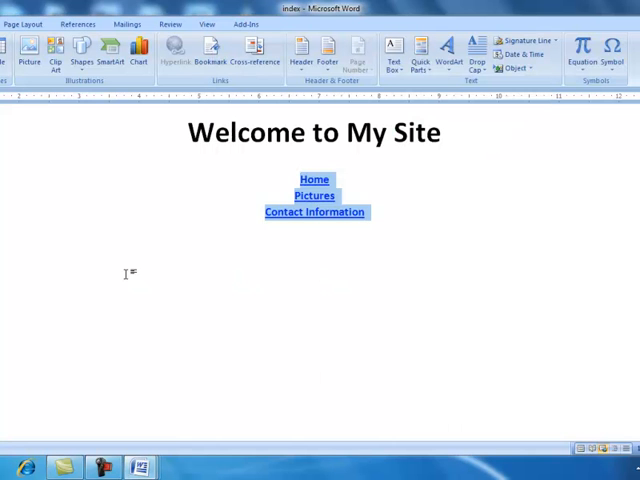
Reopen pictures from Recent Documents and place the cursor below its links.
left_click(15, 10)
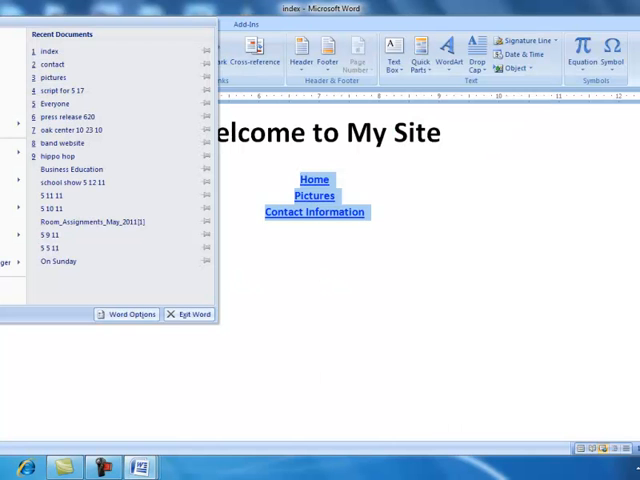
mouse_move(54, 77)
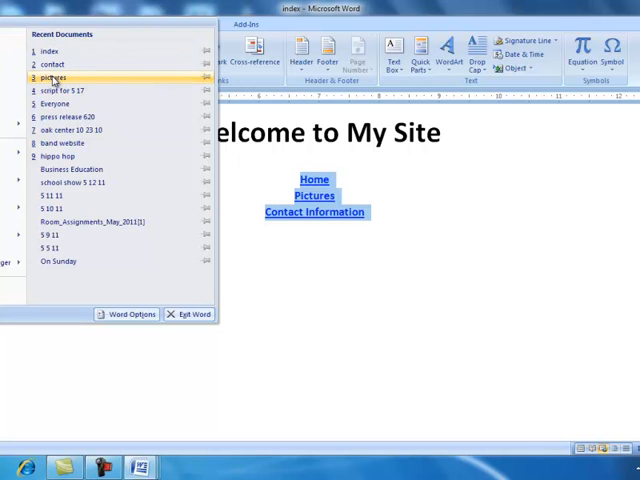
left_click(52, 78)
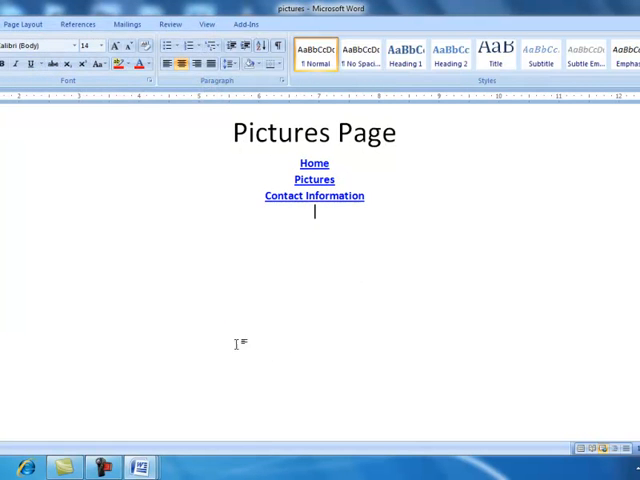
mouse_move(275, 213)
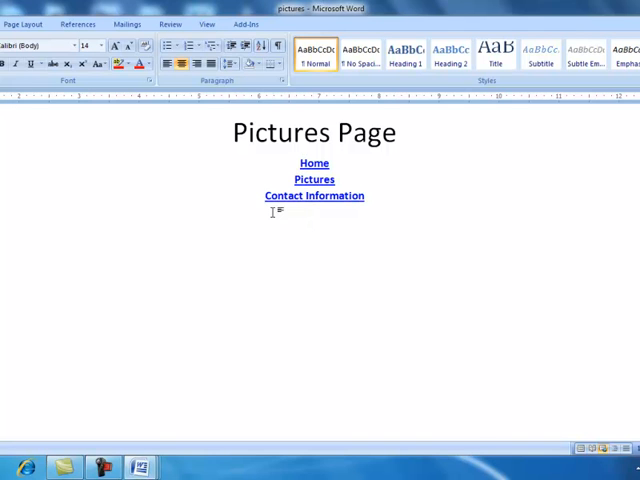
left_click(315, 226)
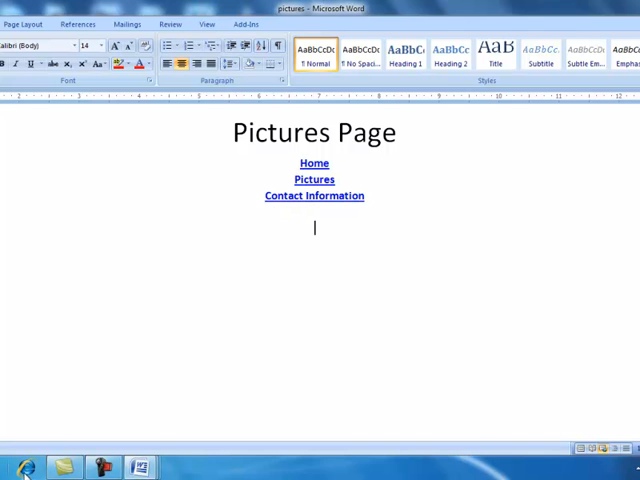
In Internet Explorer, image-search 'dog' and open the white puppy photo's save options.
left_click(23, 467)
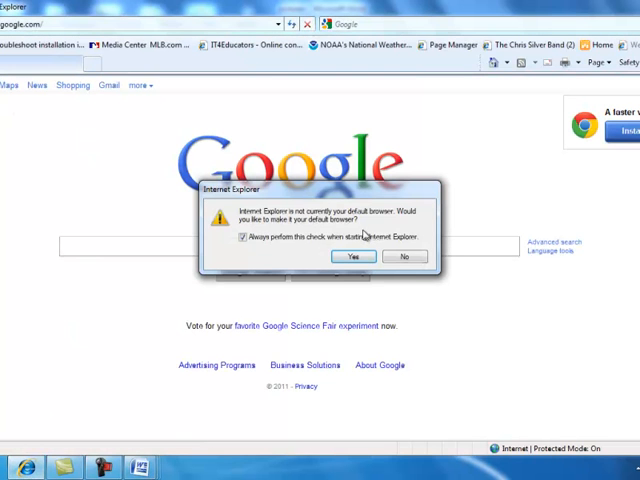
left_click(404, 257)
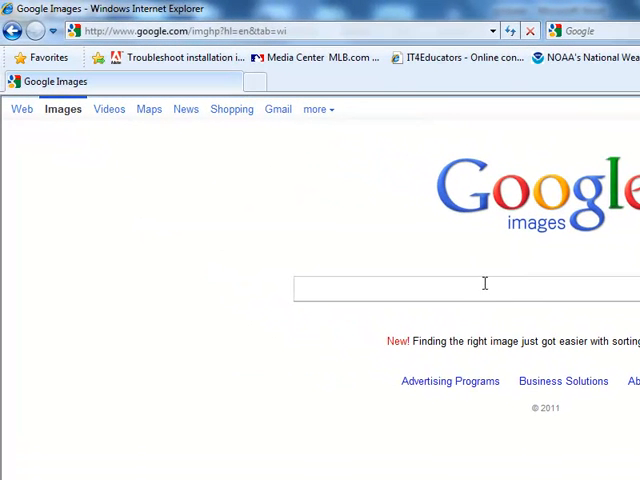
mouse_move(482, 289)
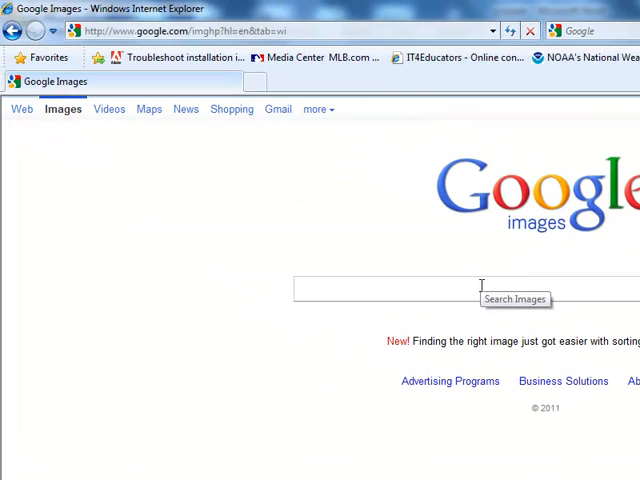
type("dog")
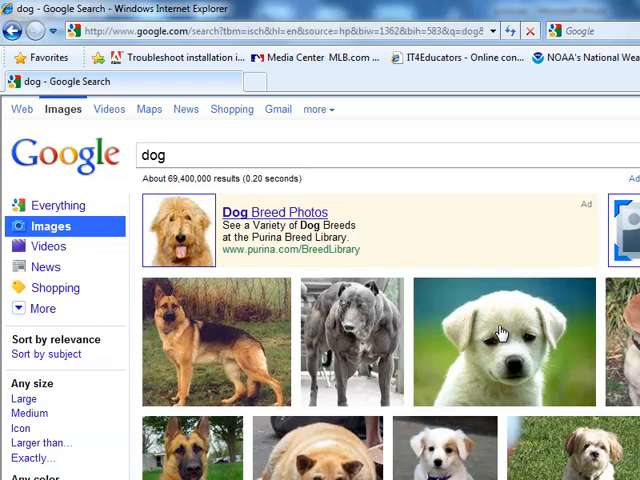
left_click(503, 343)
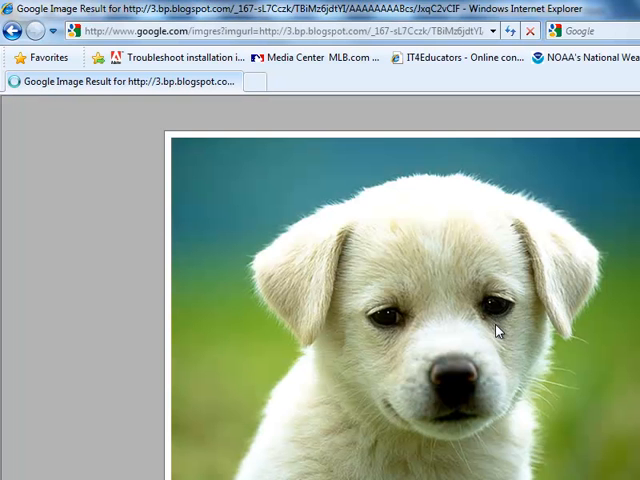
mouse_move(437, 293)
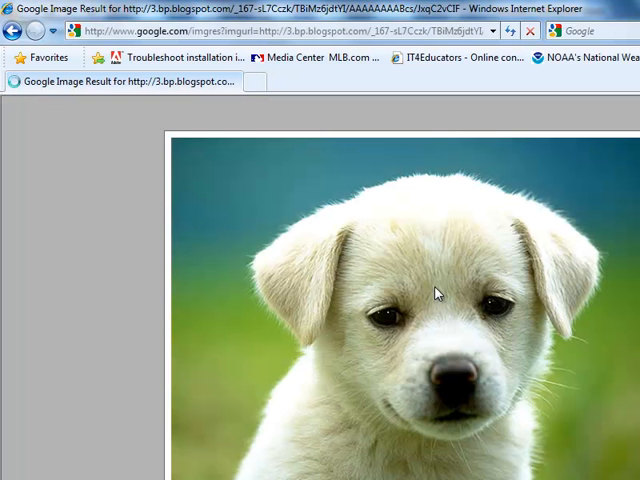
right_click(435, 293)
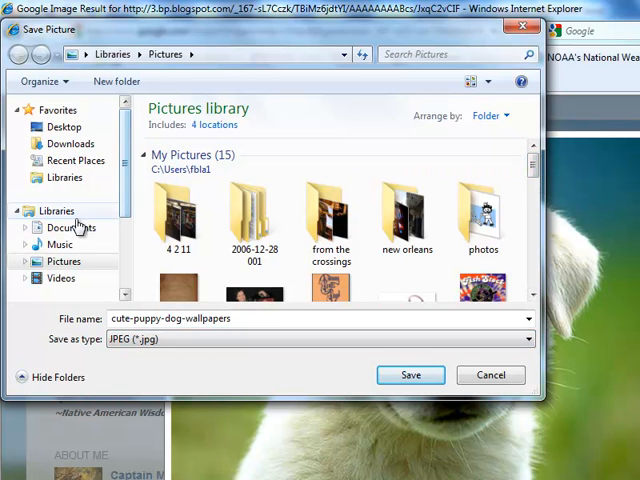
Save the puppy photo into Documents > example web site, then return to Word.
left_click(70, 227)
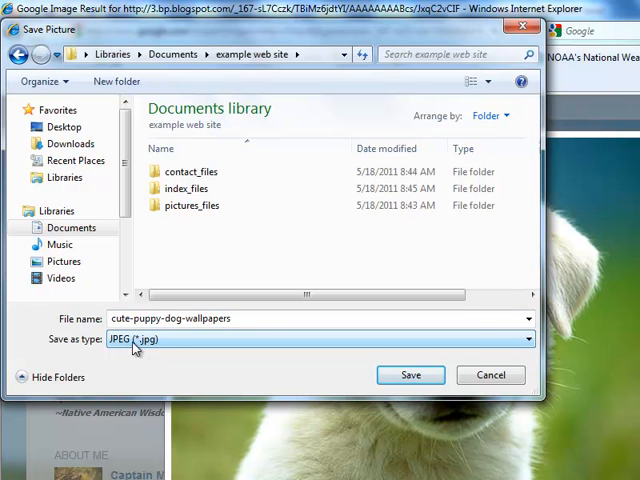
mouse_move(220, 225)
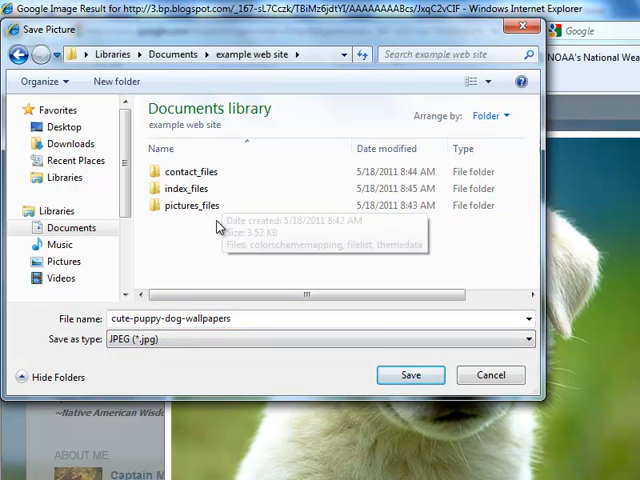
mouse_move(202, 205)
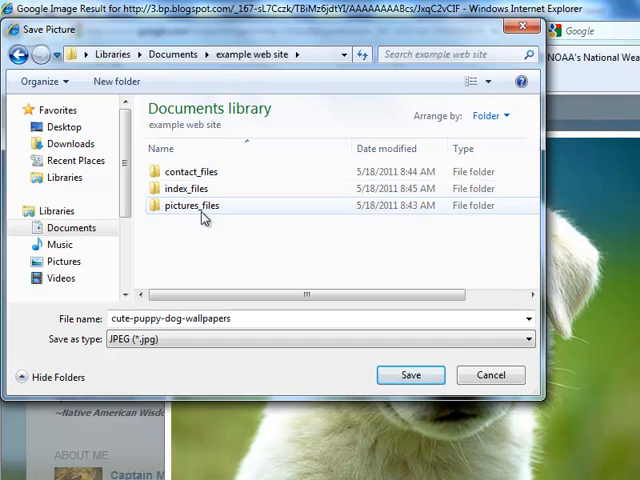
mouse_move(207, 236)
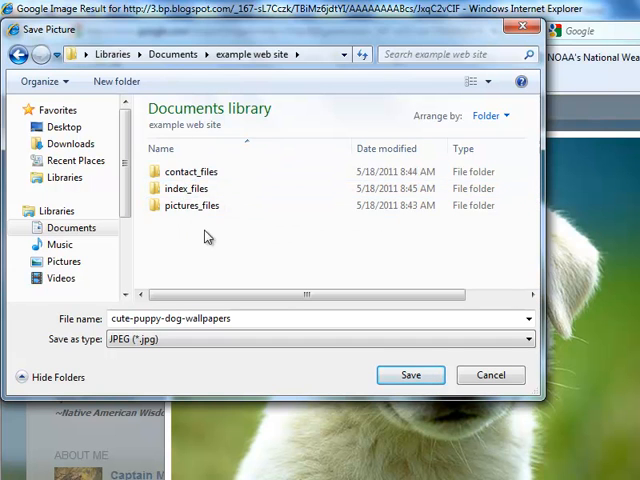
mouse_move(191, 205)
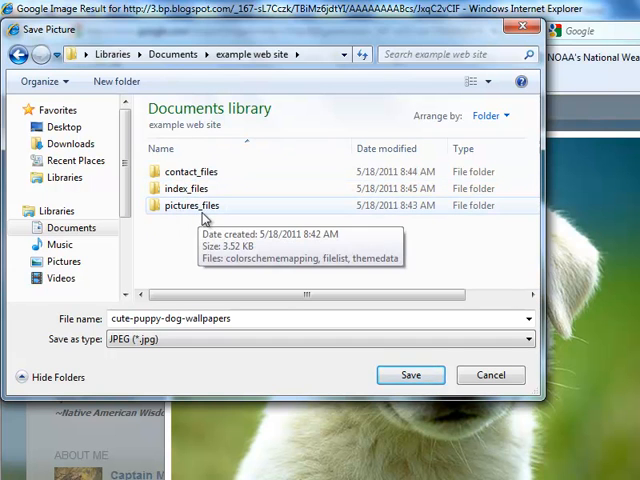
mouse_move(203, 224)
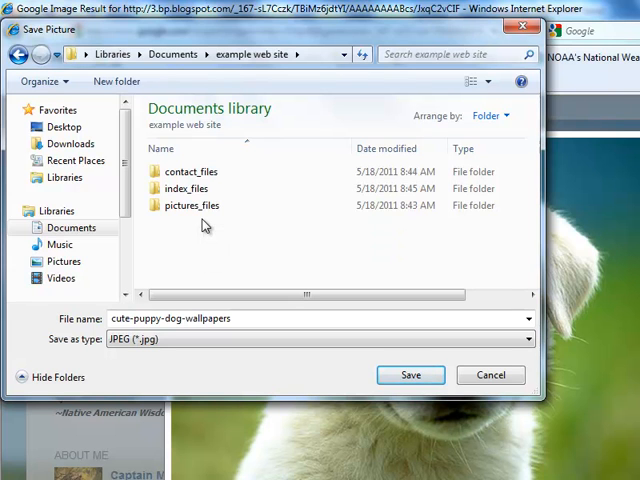
mouse_move(225, 240)
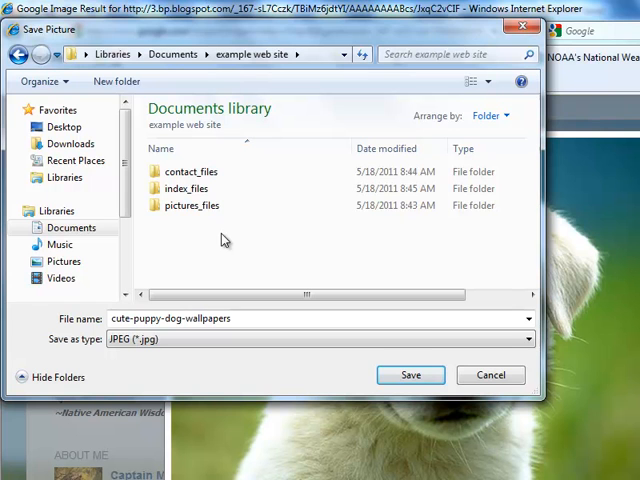
mouse_move(220, 240)
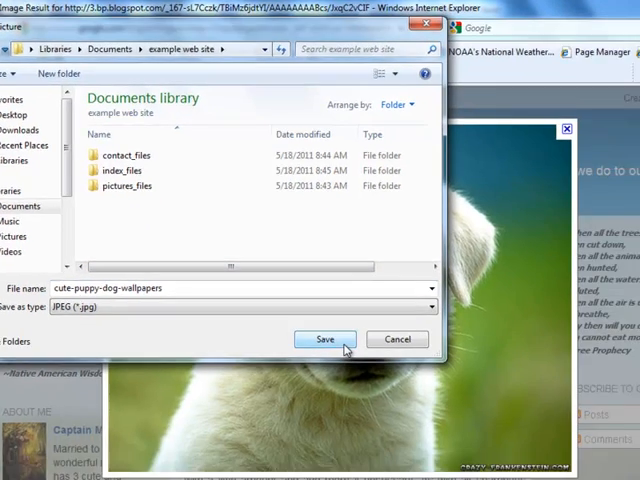
left_click(324, 339)
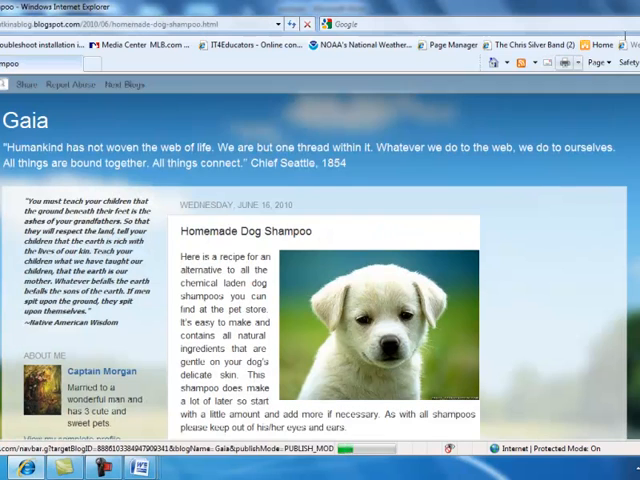
left_click(103, 467)
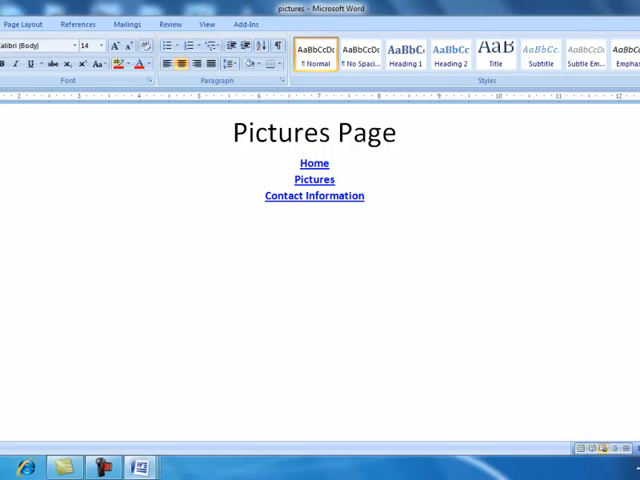
Insert cute-puppy-dog-wallpapers from Documents > example web site below the three links.
left_click(43, 28)
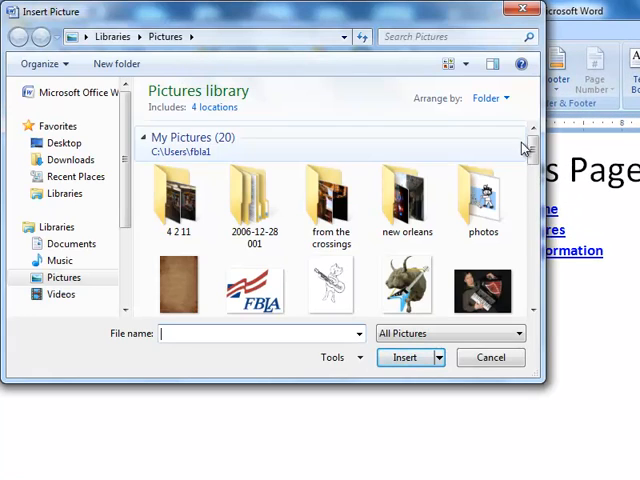
scroll("down", 3)
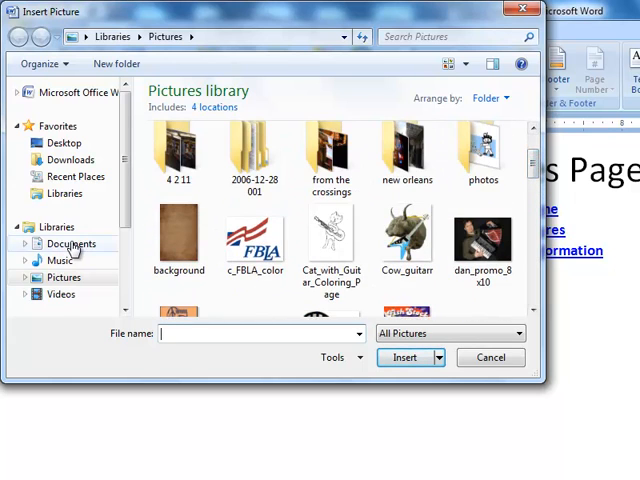
left_click(71, 243)
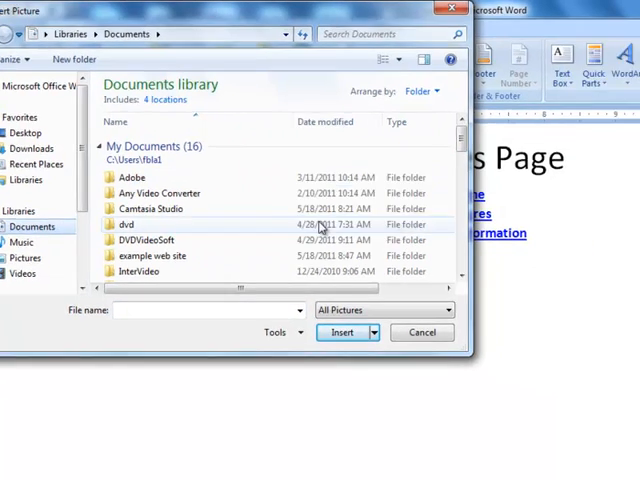
double_click(153, 255)
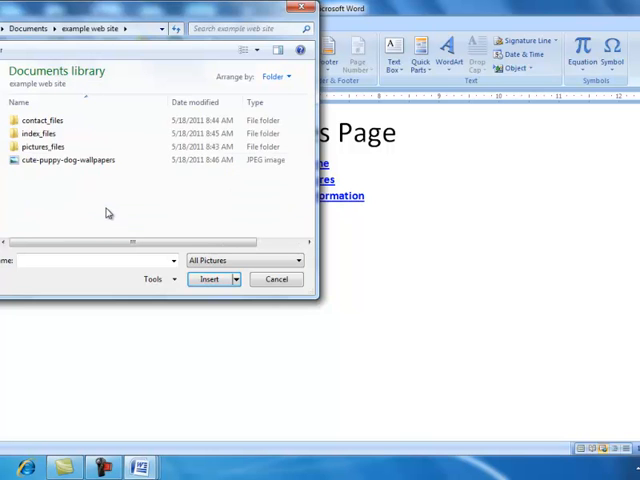
mouse_move(65, 160)
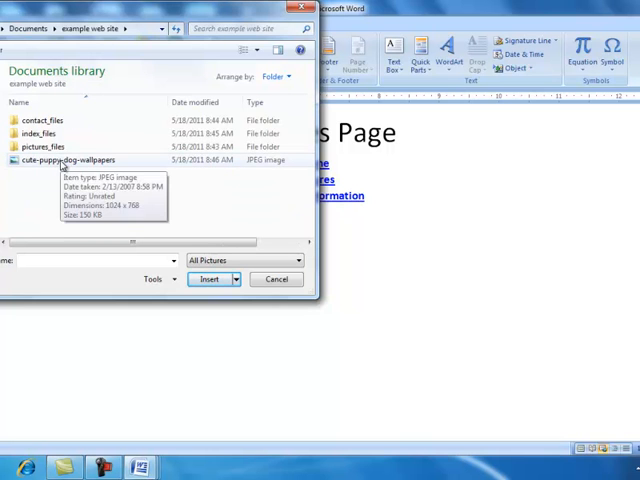
left_click(276, 279)
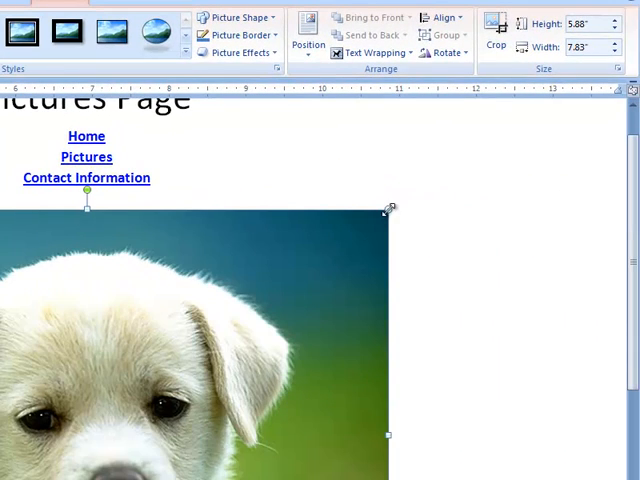
Drag the corner handle to shrink the puppy photo, then save the page.
left_click_drag(388, 208, 340, 208)
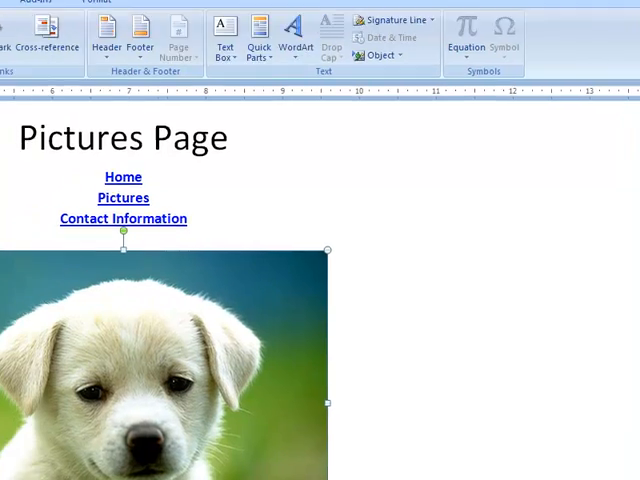
left_click(18, 11)
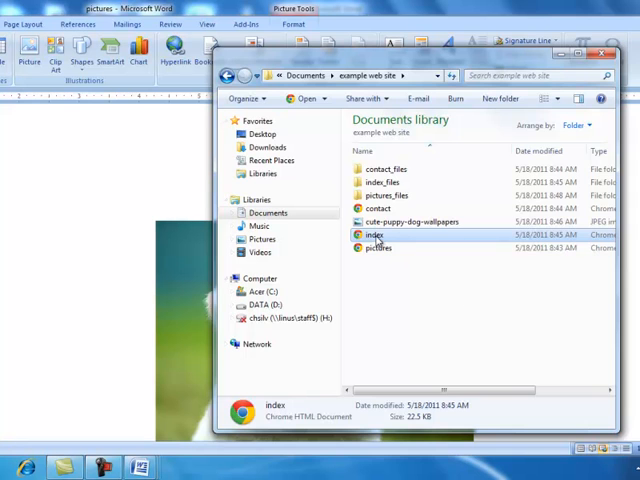
Open index in Chrome and follow the Pictures link to view the puppy photo.
double_click(372, 234)
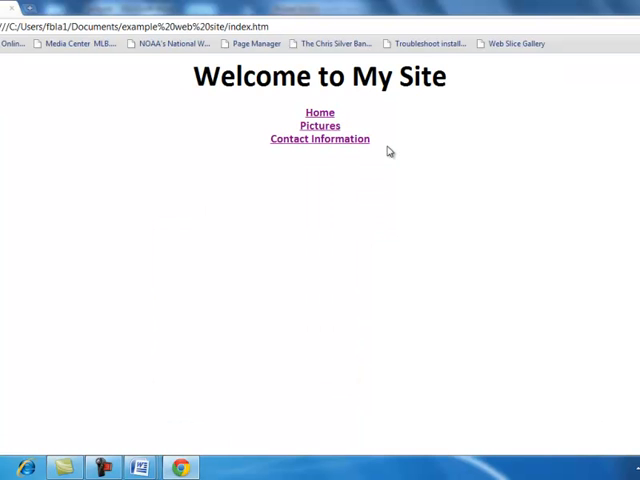
mouse_move(271, 188)
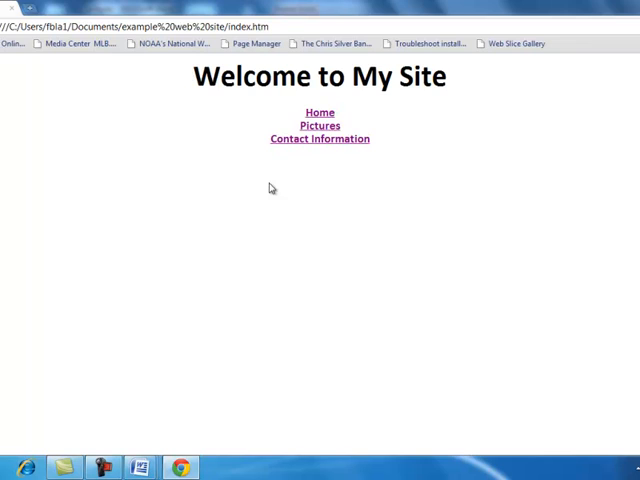
left_click(320, 125)
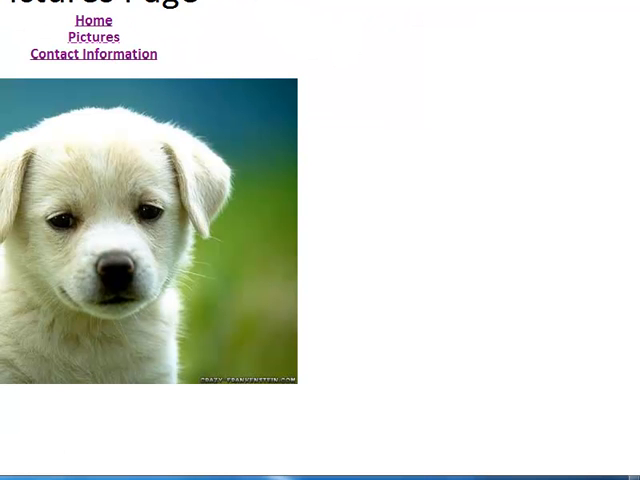
mouse_move(308, 242)
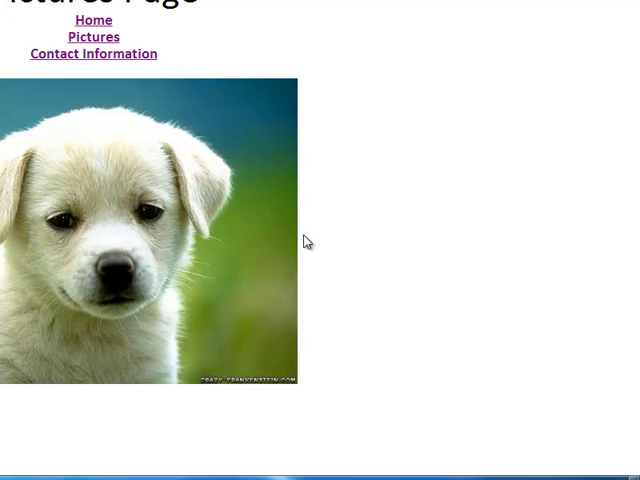
mouse_move(399, 208)
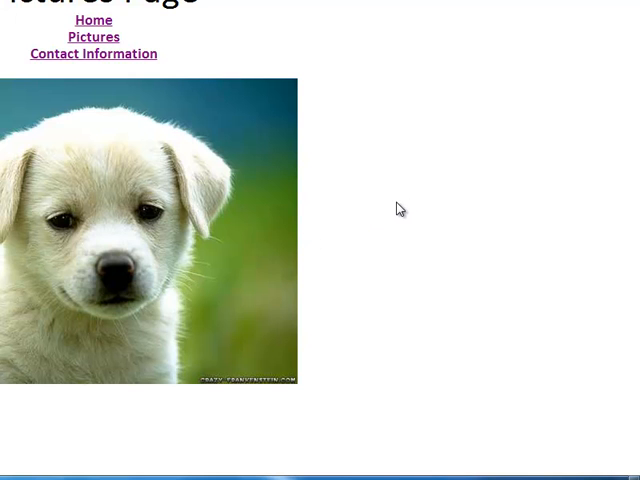